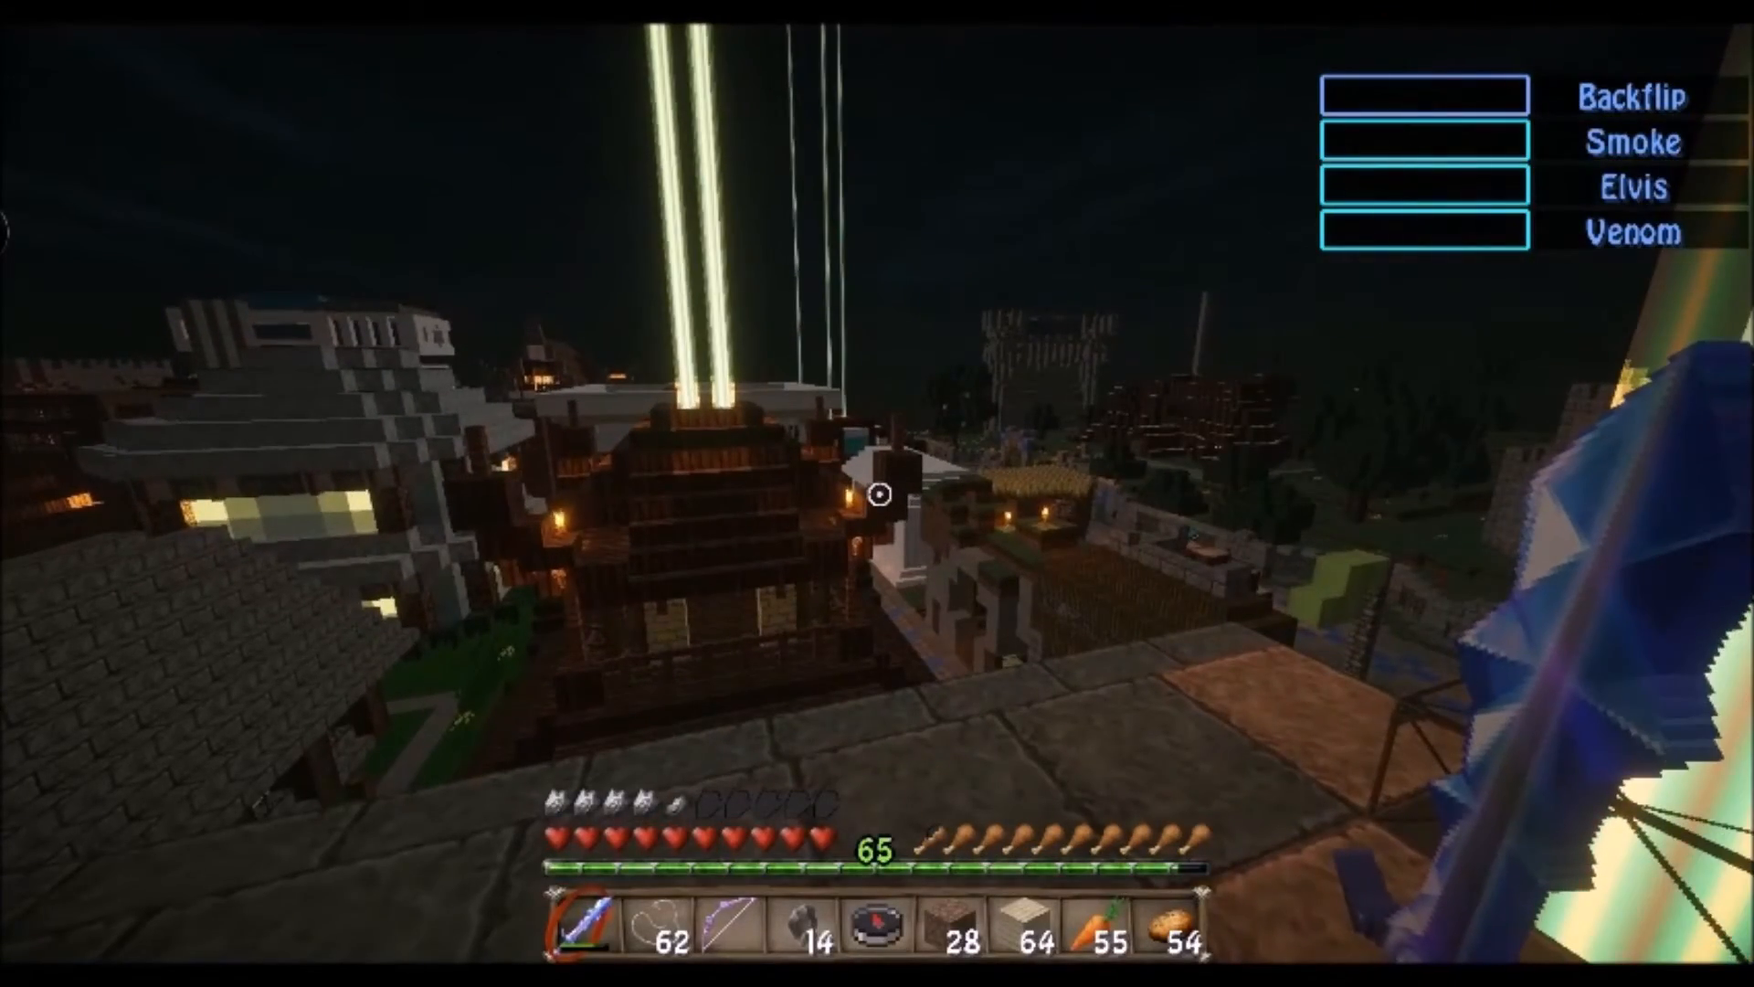
{"action": "mouse_move", "coordinate": [879, 496]}
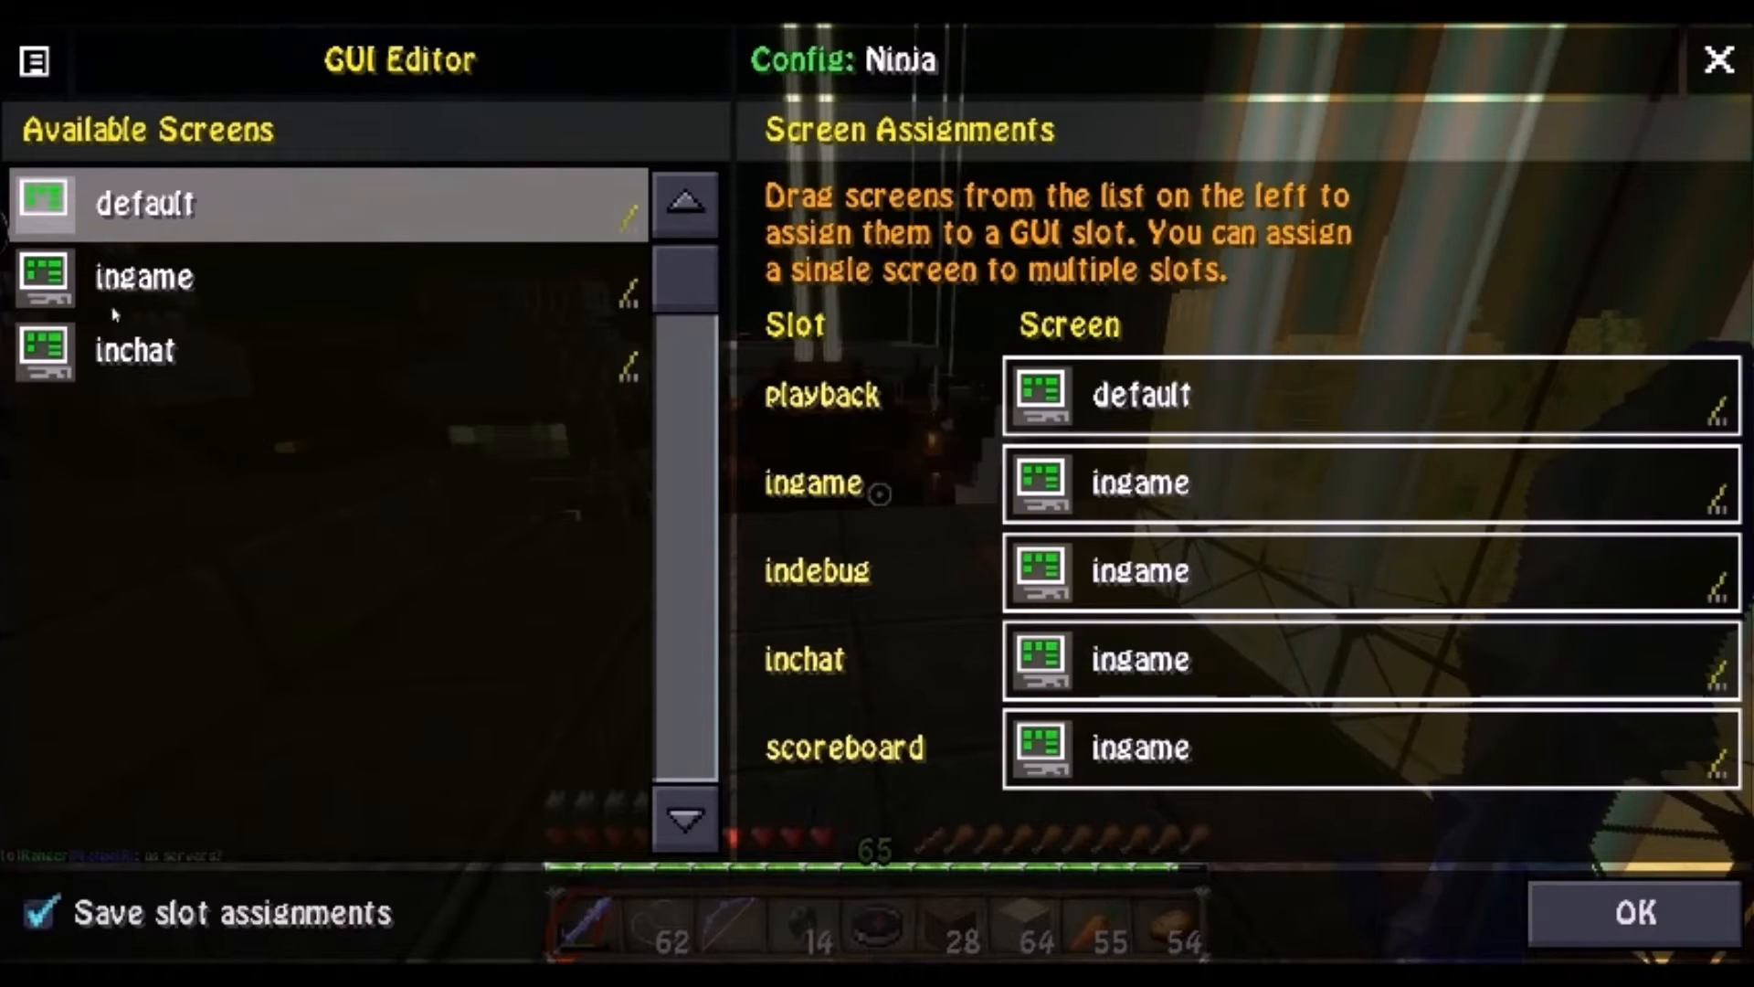
- Open the ingame screen of the Ninja config in the layout editor
{"action": "left_click", "coordinate": [144, 276]}
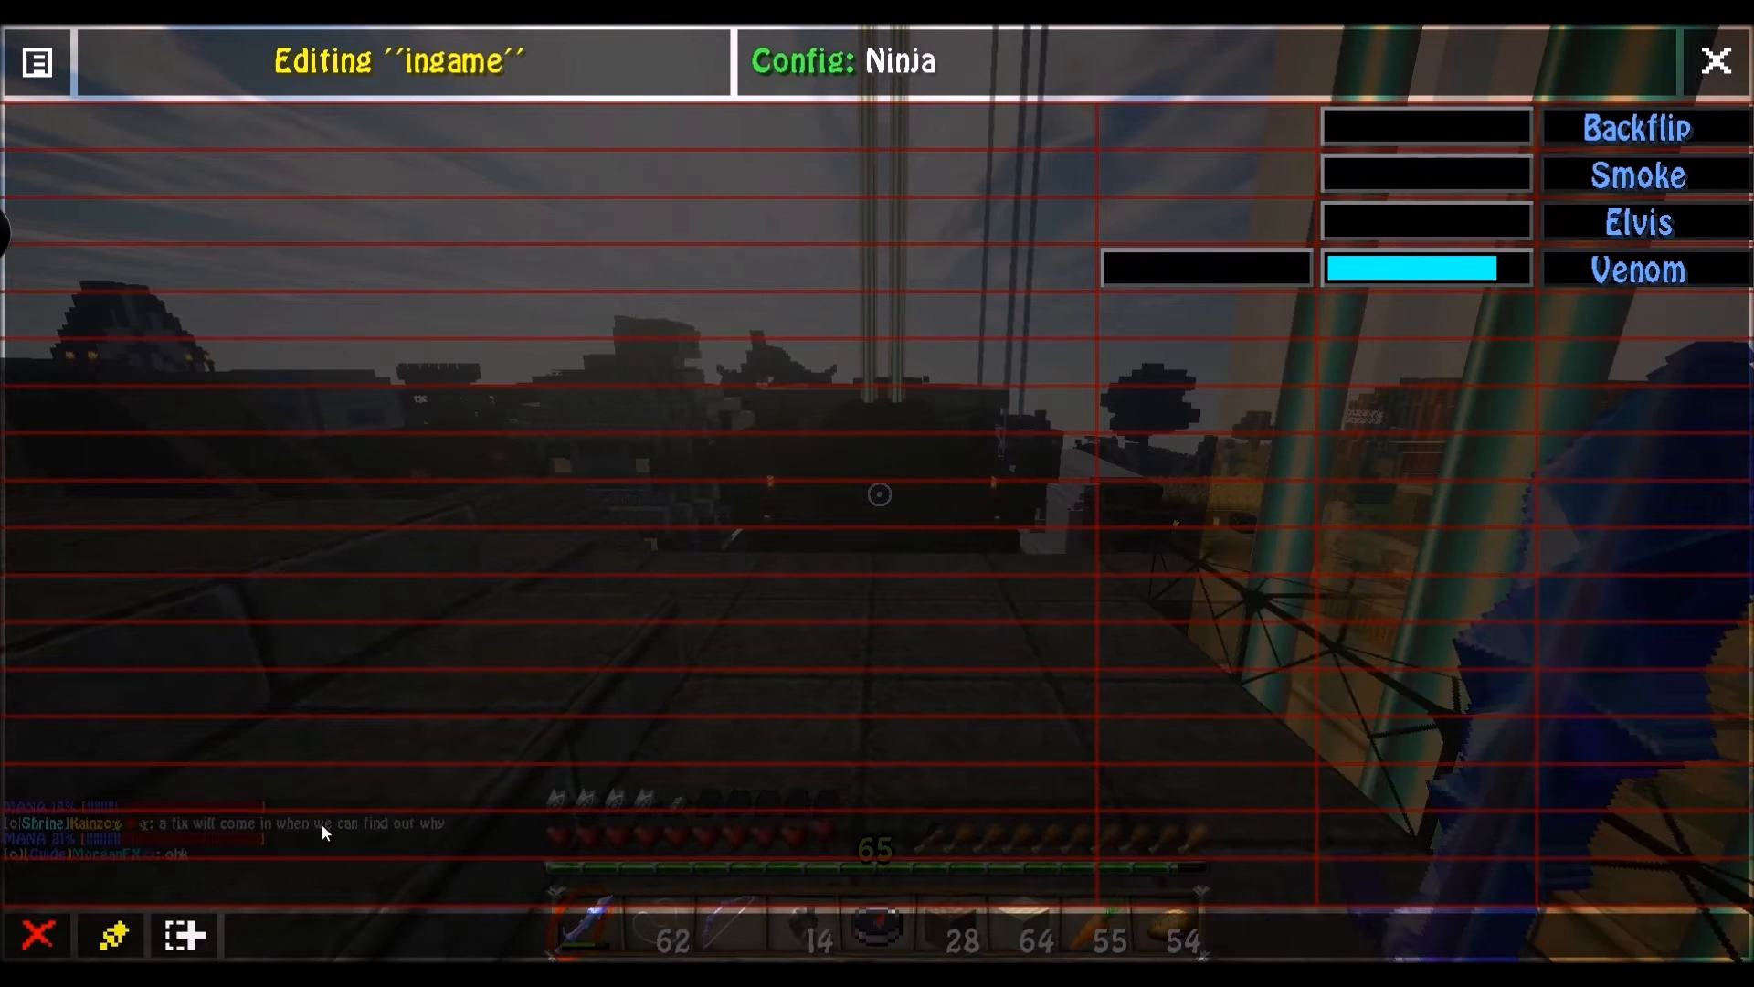
{"action": "left_click", "coordinate": [183, 935]}
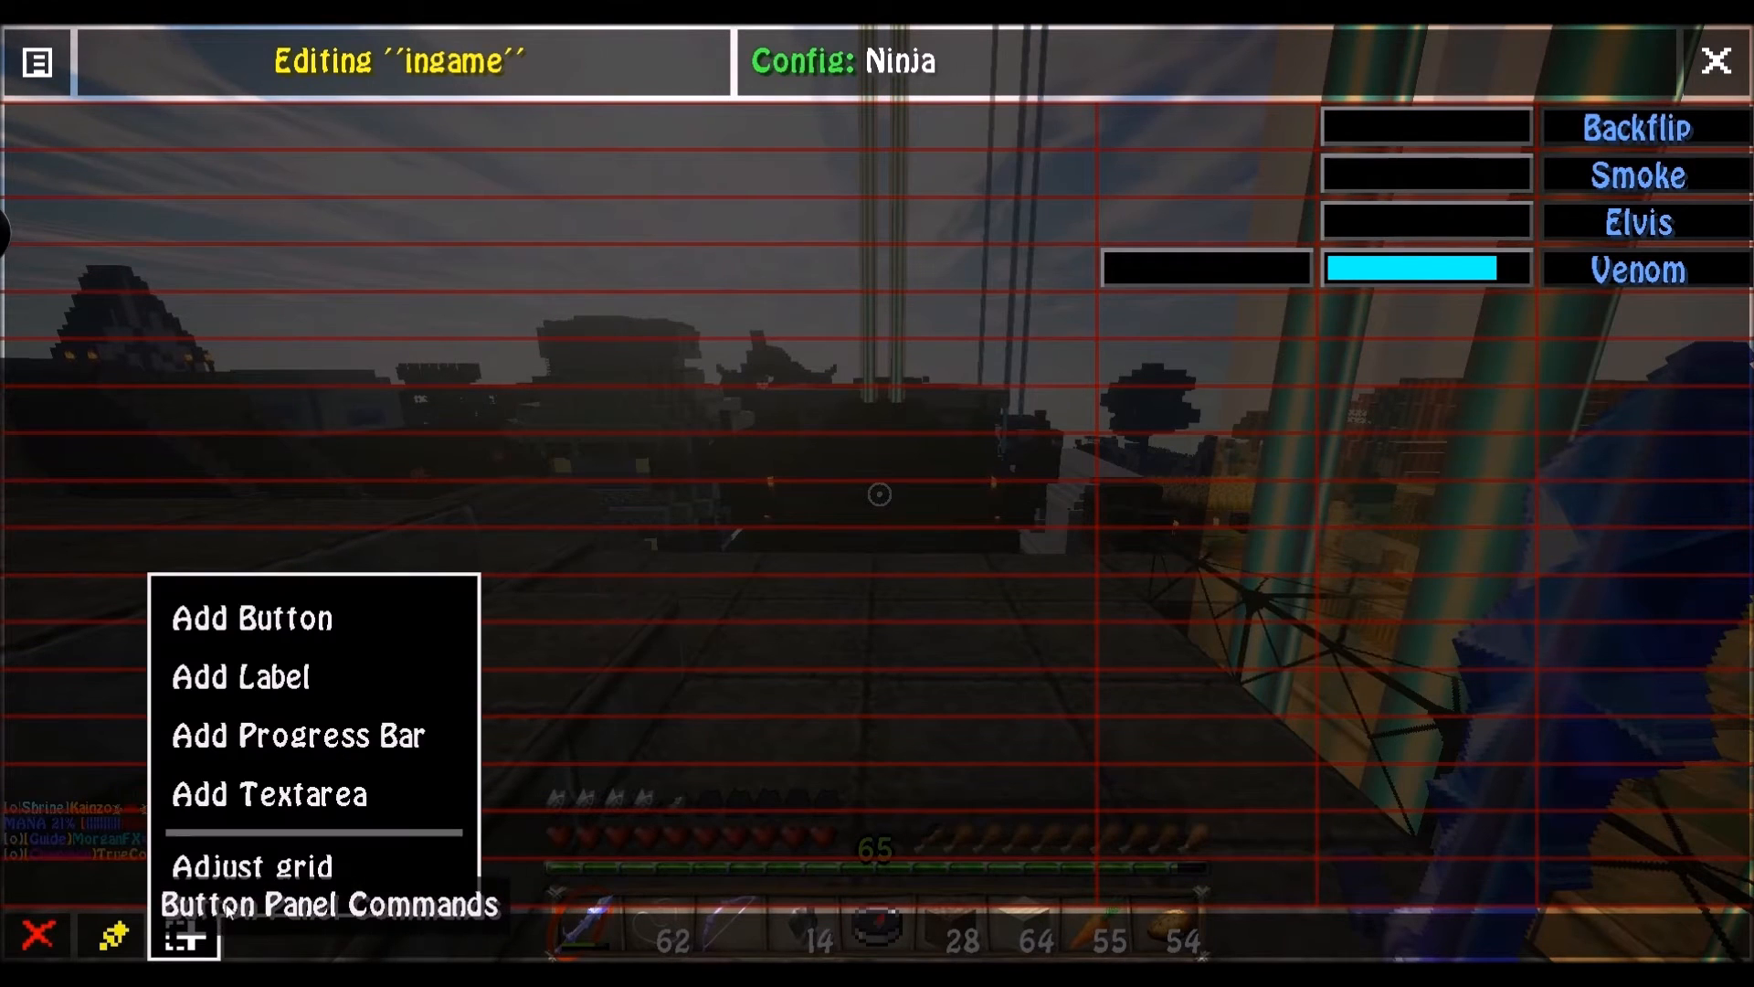
{"action": "left_click", "coordinate": [256, 865]}
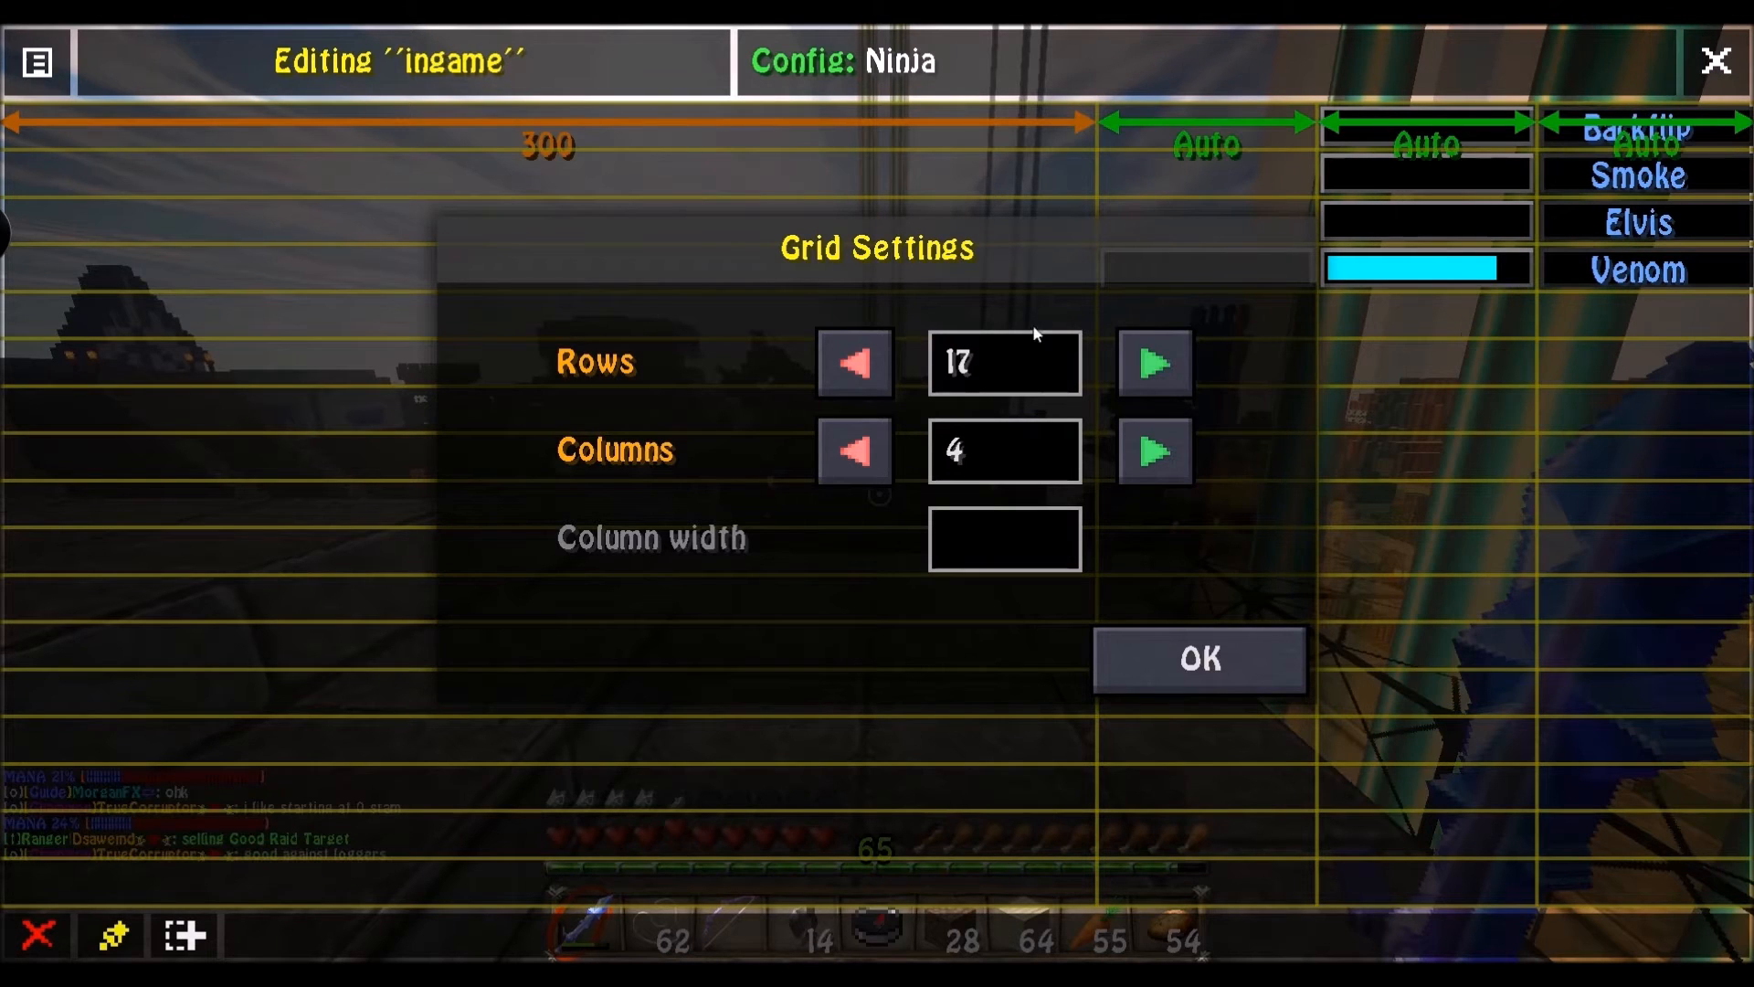
{"action": "left_click", "coordinate": [855, 363]}
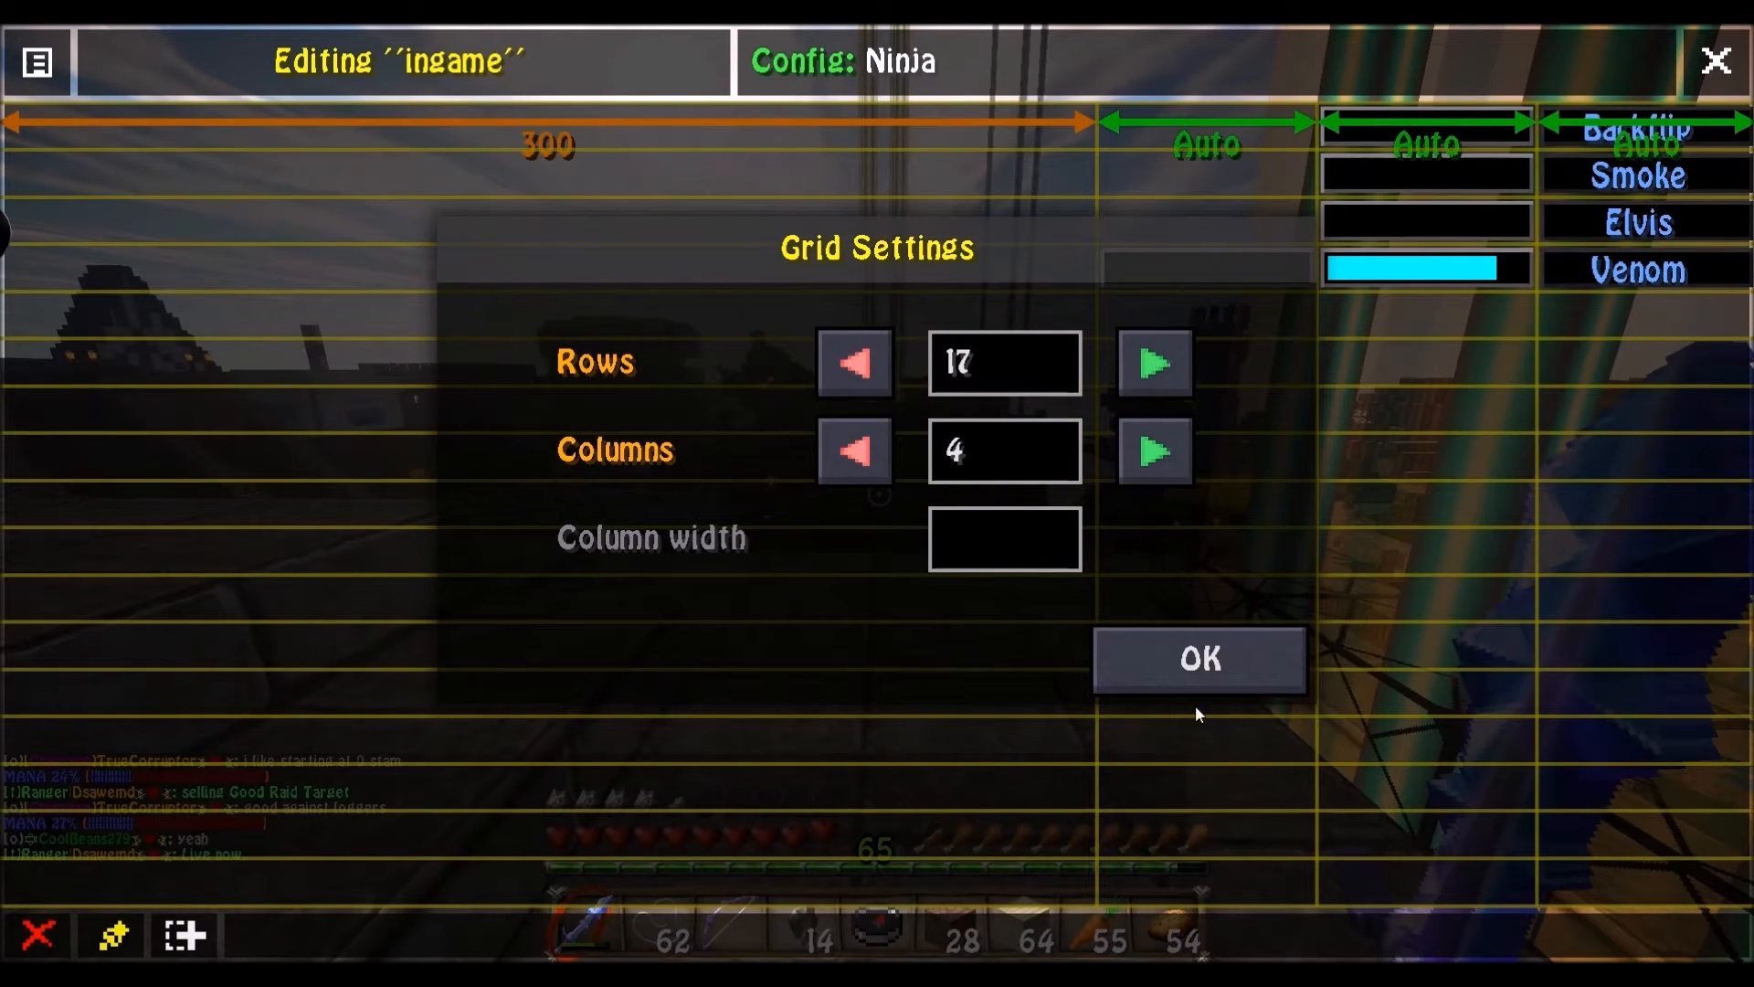
{"action": "left_click", "coordinate": [1200, 660]}
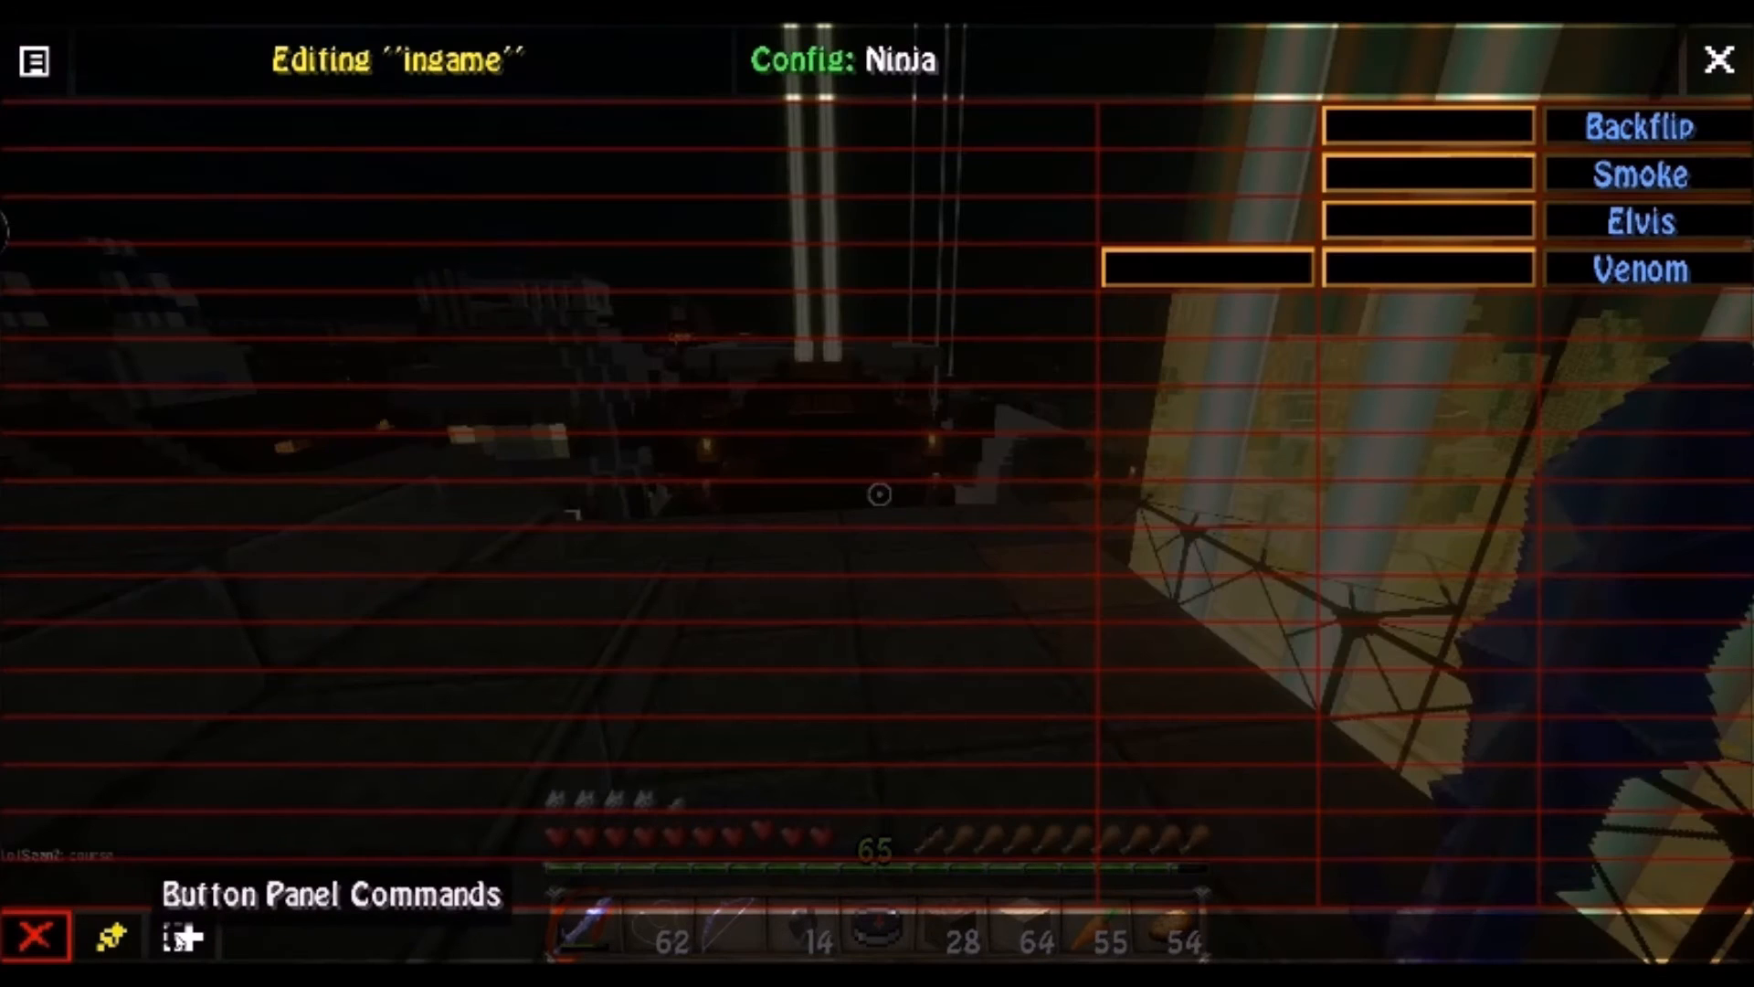
- Add a label named ENERGIZE with text 'Energize' below the Venom row
{"action": "left_click", "coordinate": [176, 939]}
{"action": "type", "text": "E"}
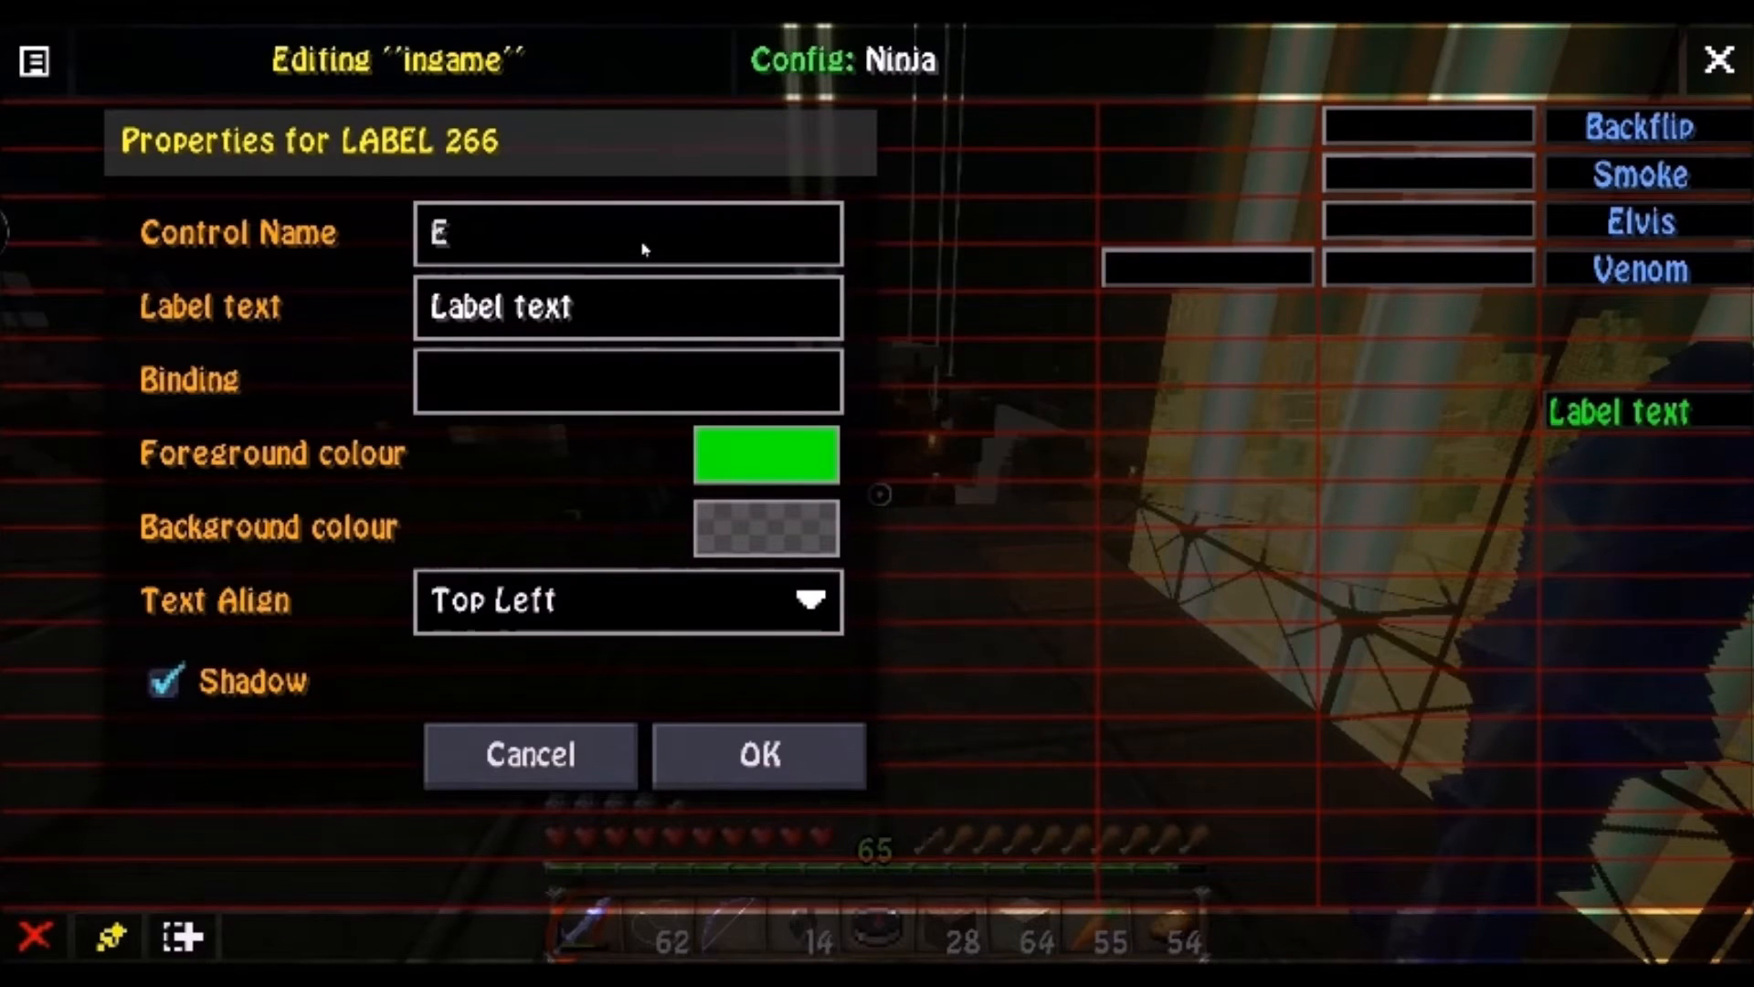
{"action": "type", "text": "NERGIZE"}
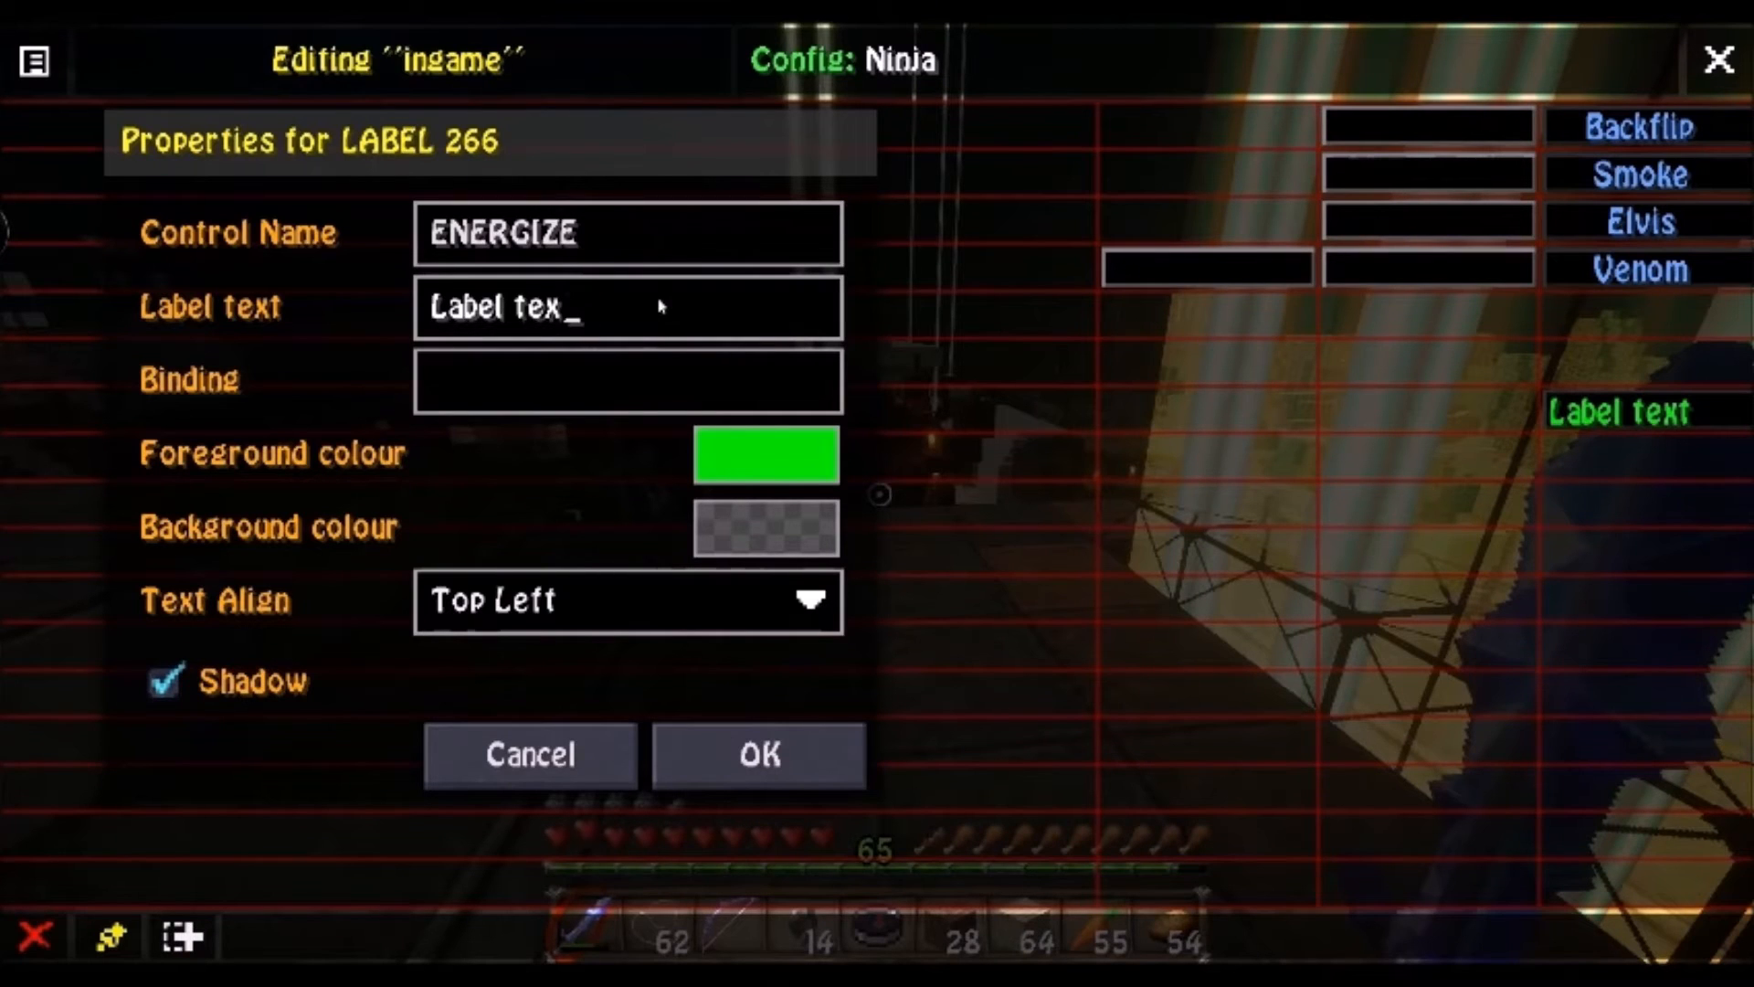
{"action": "type", "text": "Energi"}
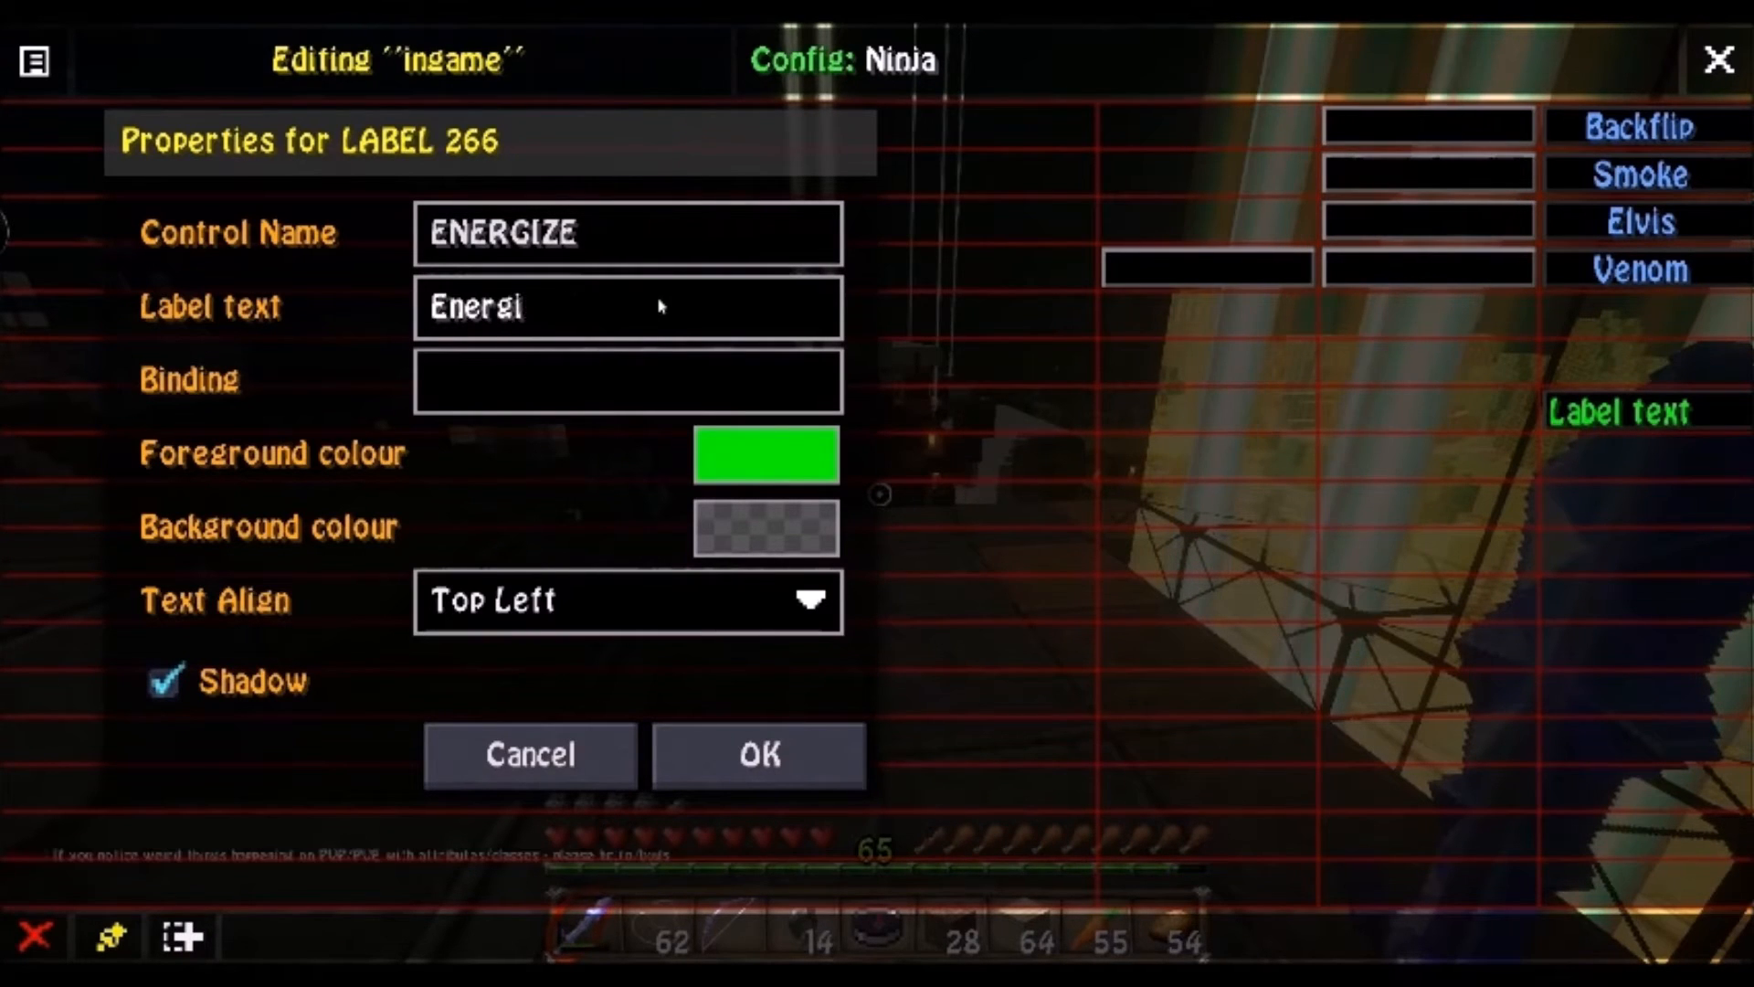
{"action": "left_click", "coordinate": [758, 755]}
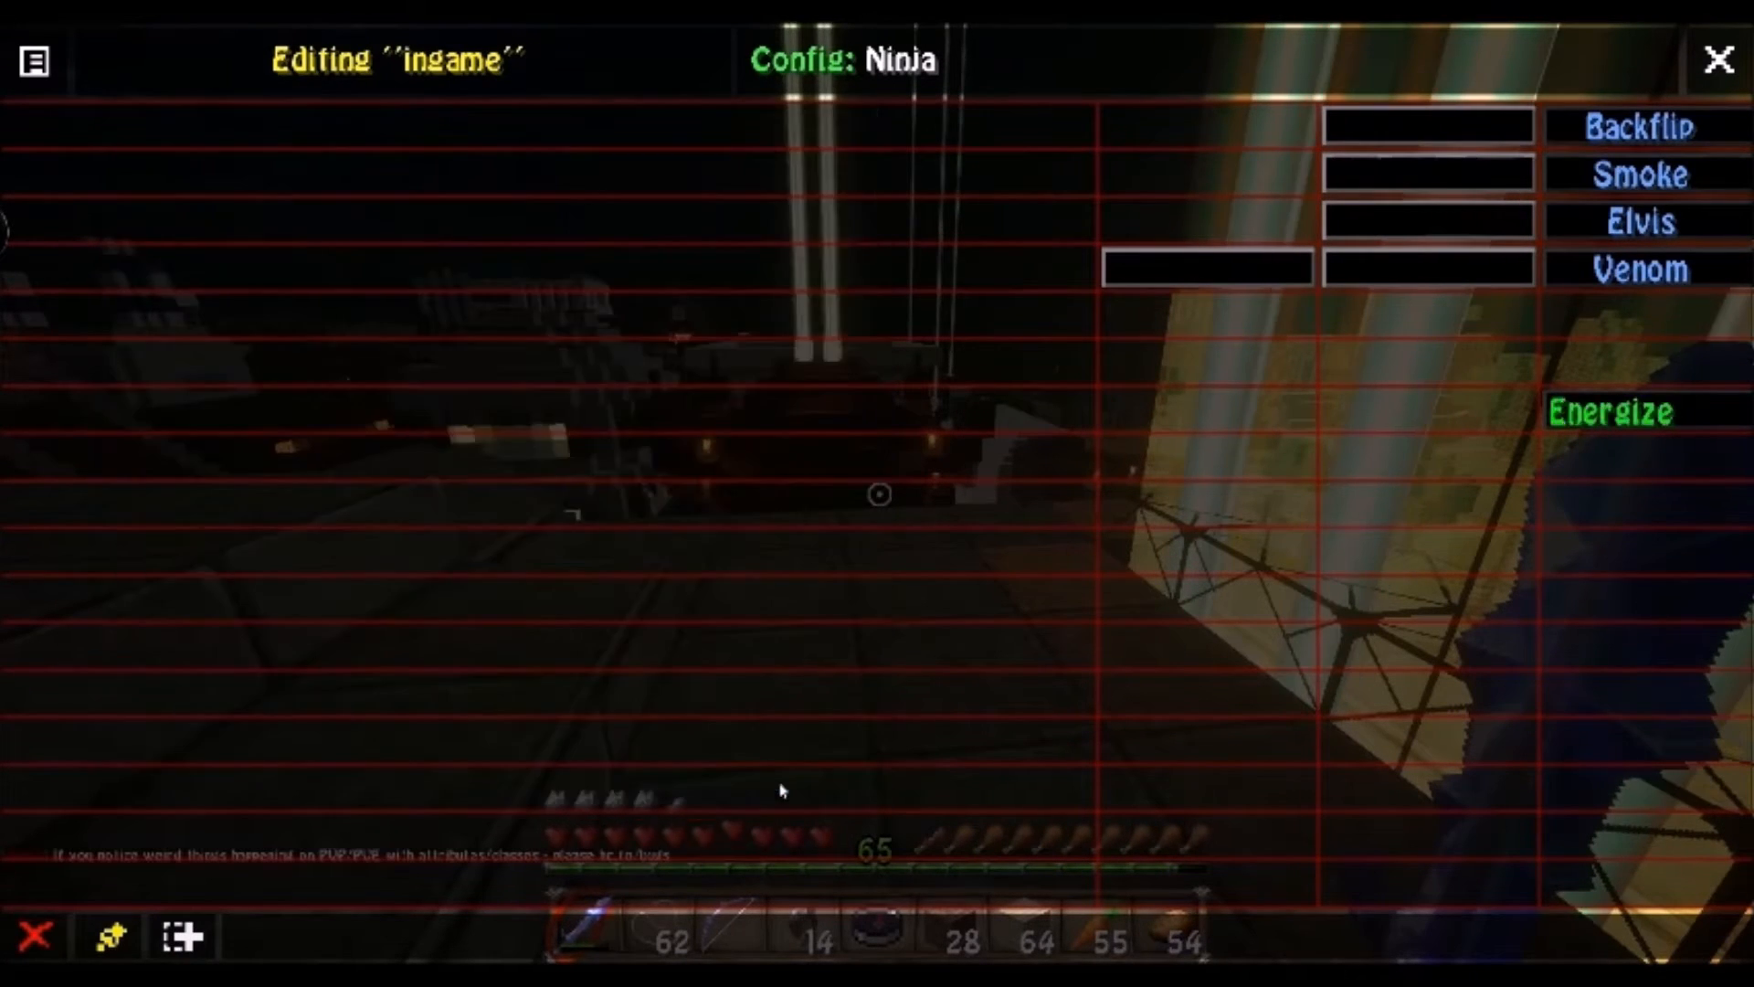
{"action": "left_click", "coordinate": [176, 936]}
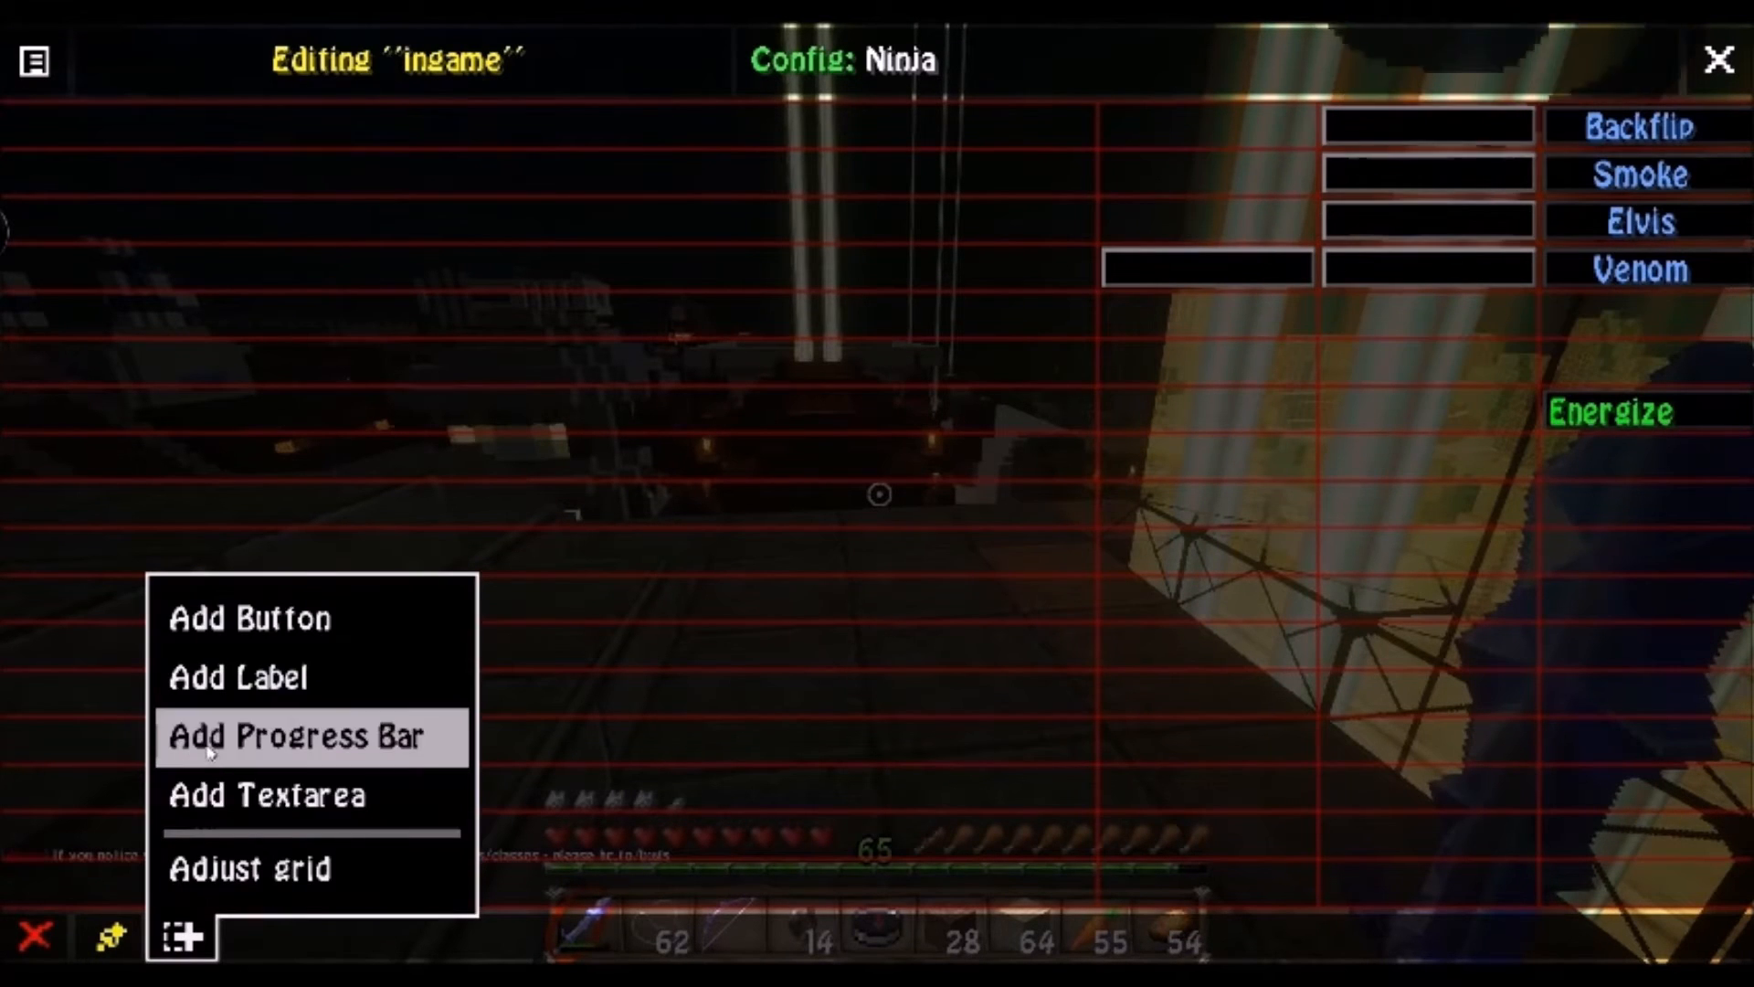
- Add progress bar ENERGIZE with expression @#energize and maximum value 60
{"action": "left_click", "coordinate": [311, 736]}
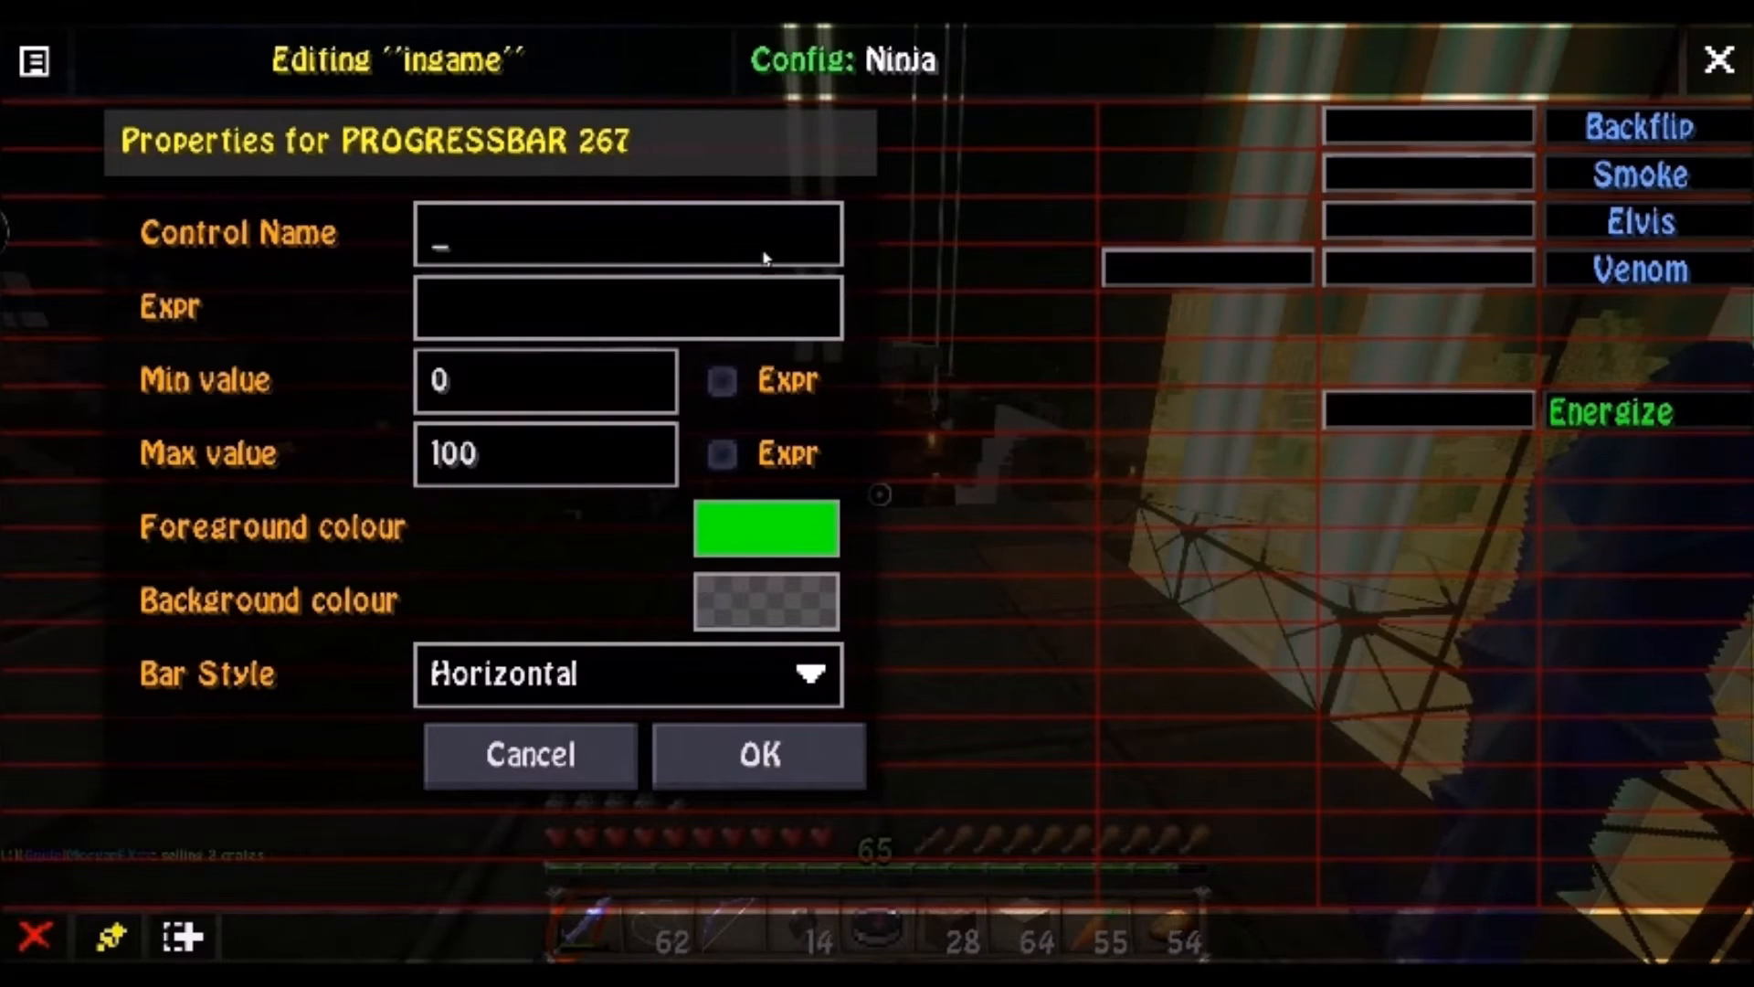
{"action": "type", "text": "ENERGIZE"}
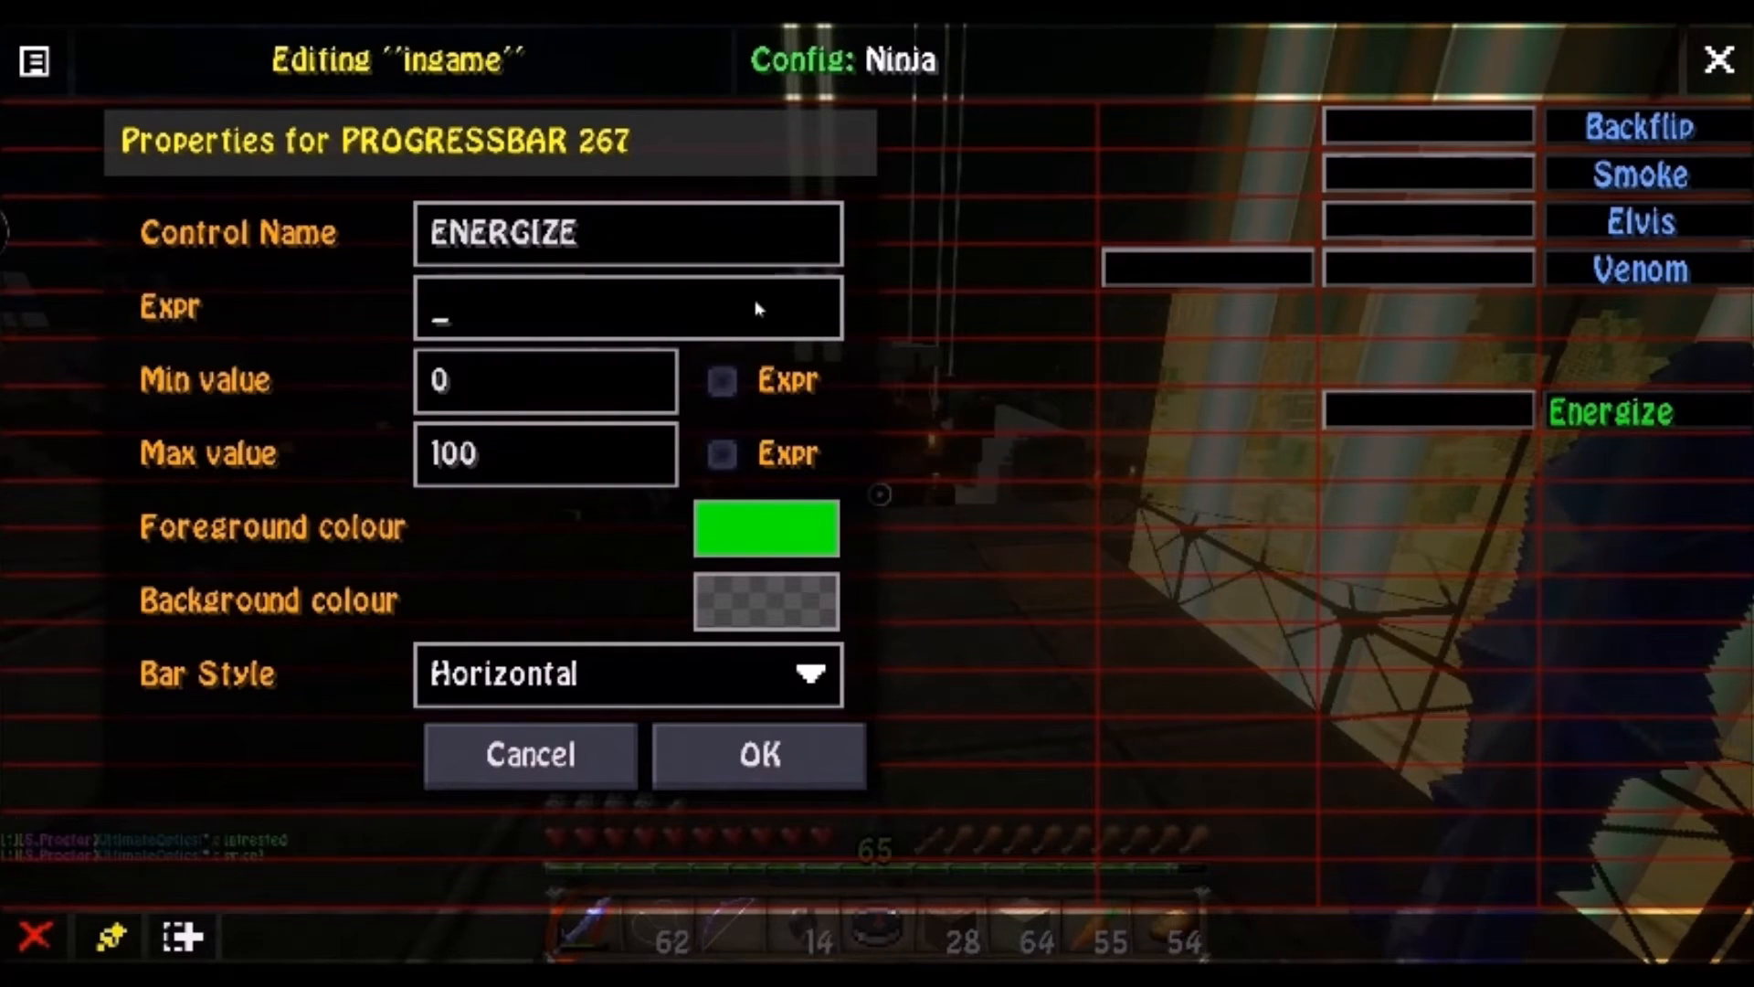
{"action": "type", "text": "@#"}
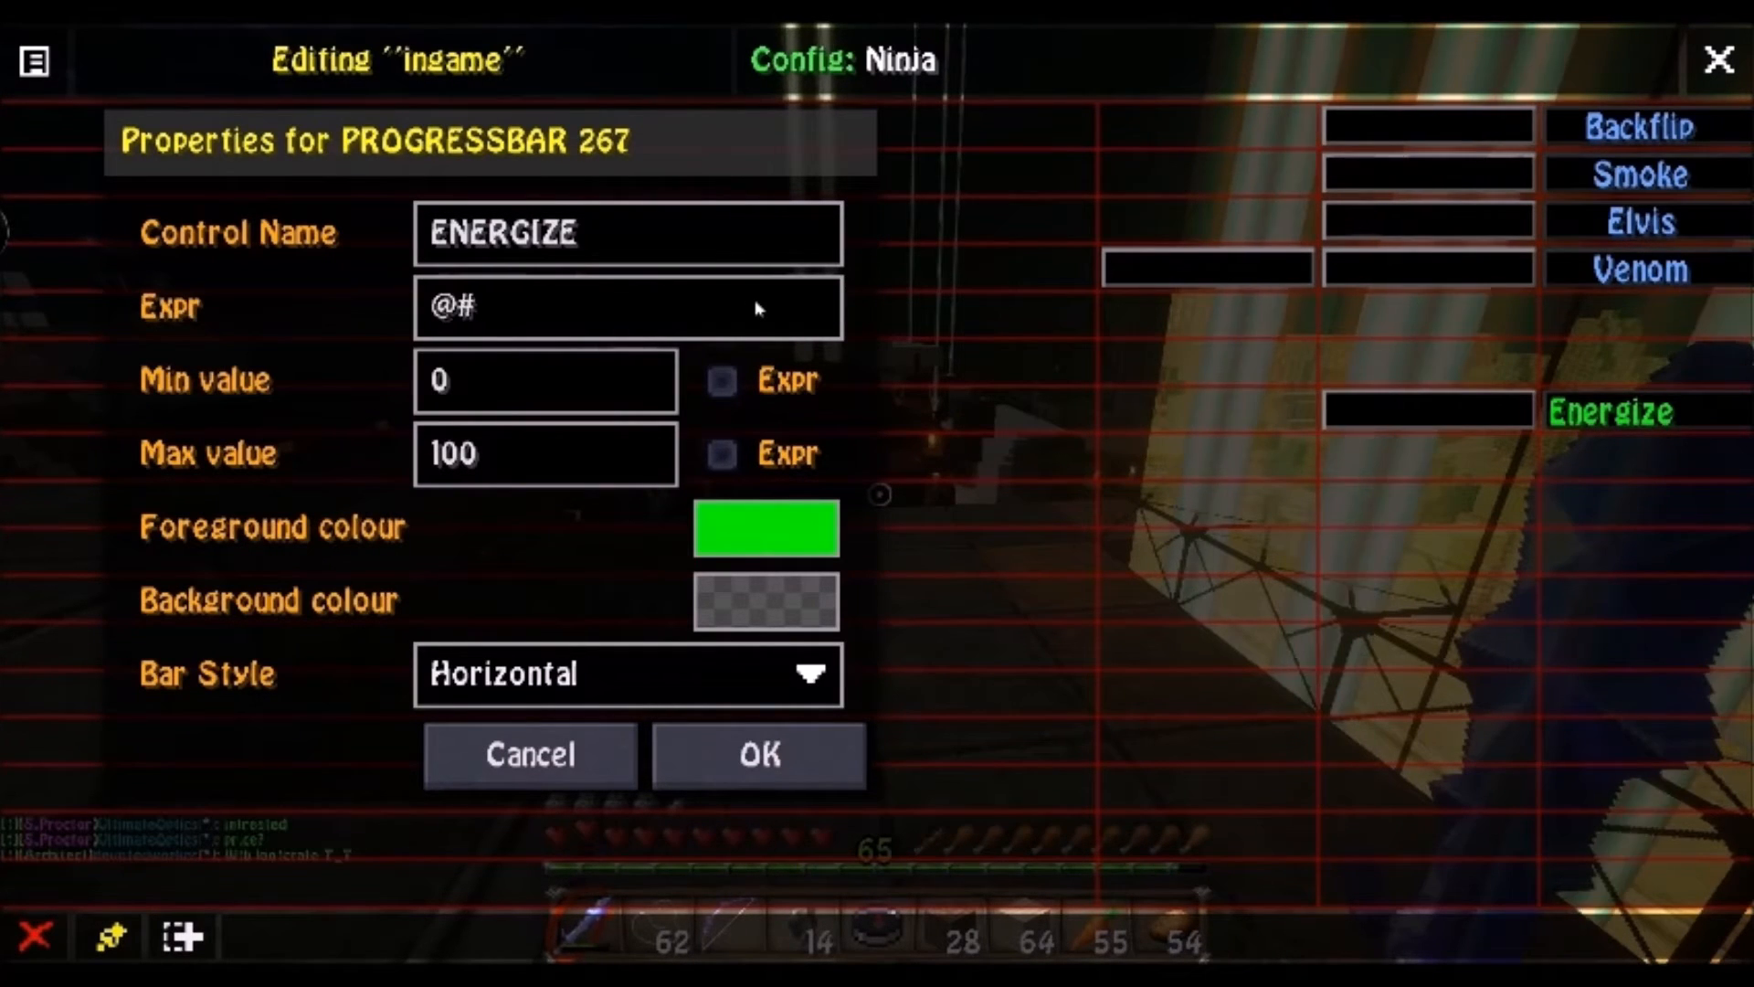
{"action": "type", "text": "energize_"}
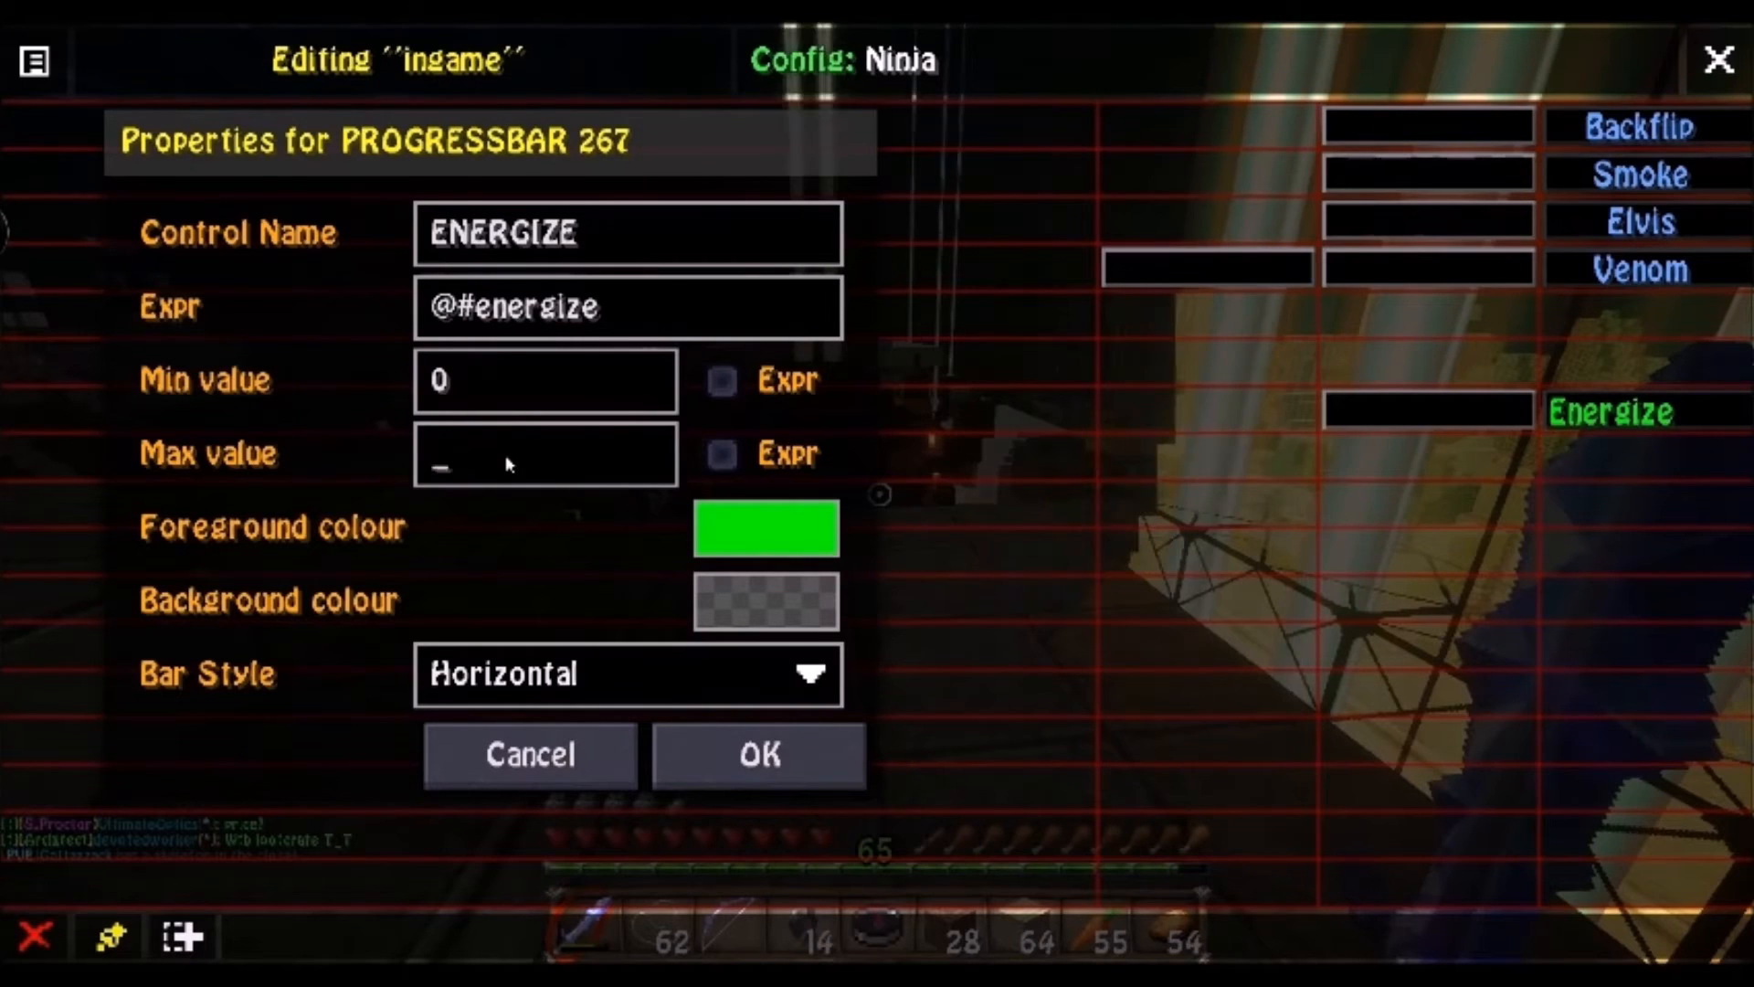
{"action": "type", "text": "60"}
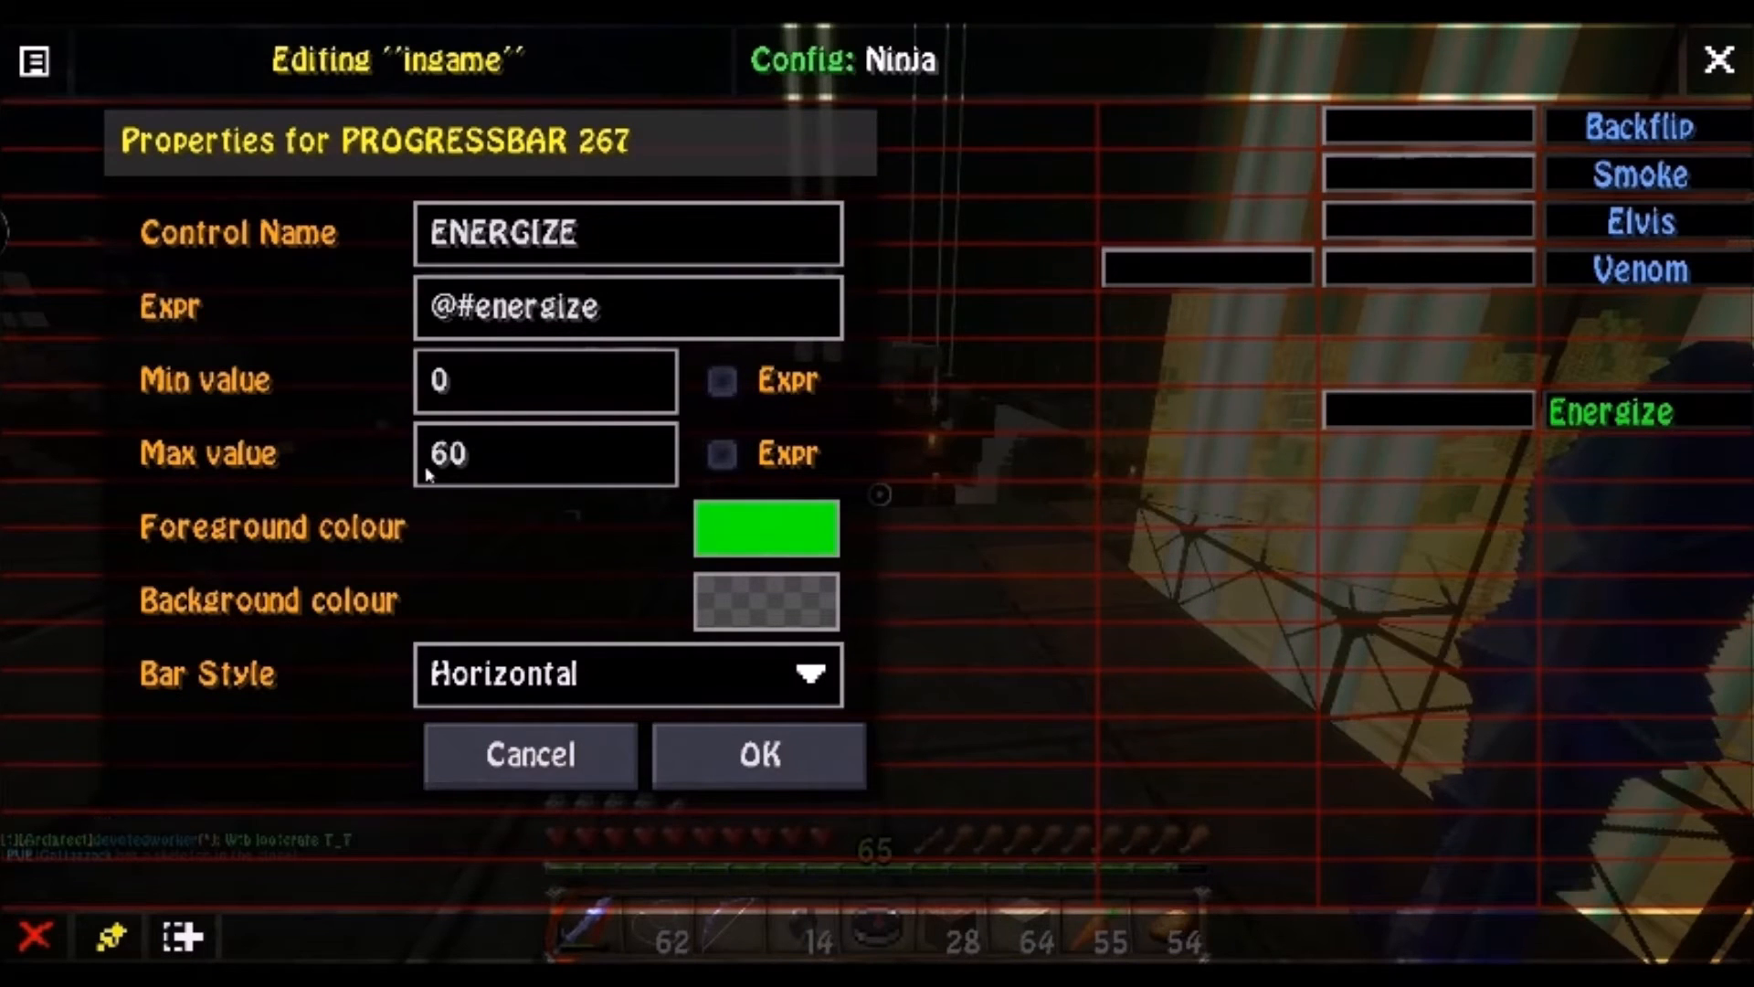
{"action": "left_click", "coordinate": [759, 755]}
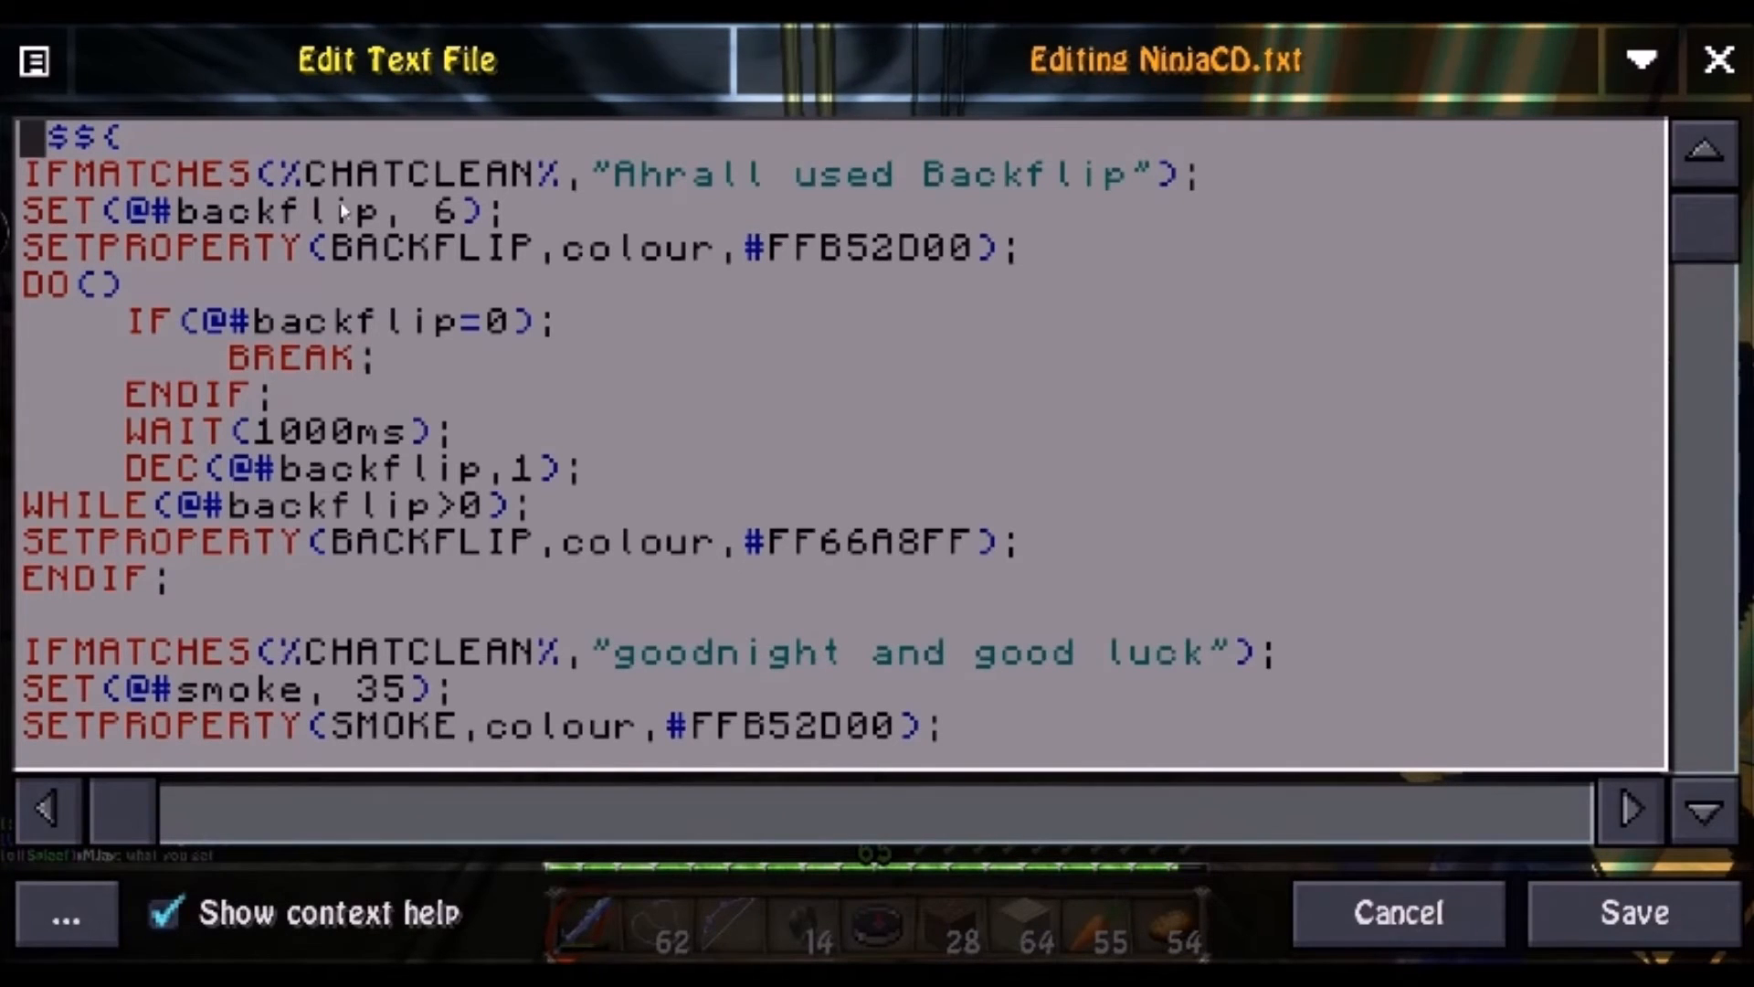
{"action": "mouse_move", "coordinate": [268, 212]}
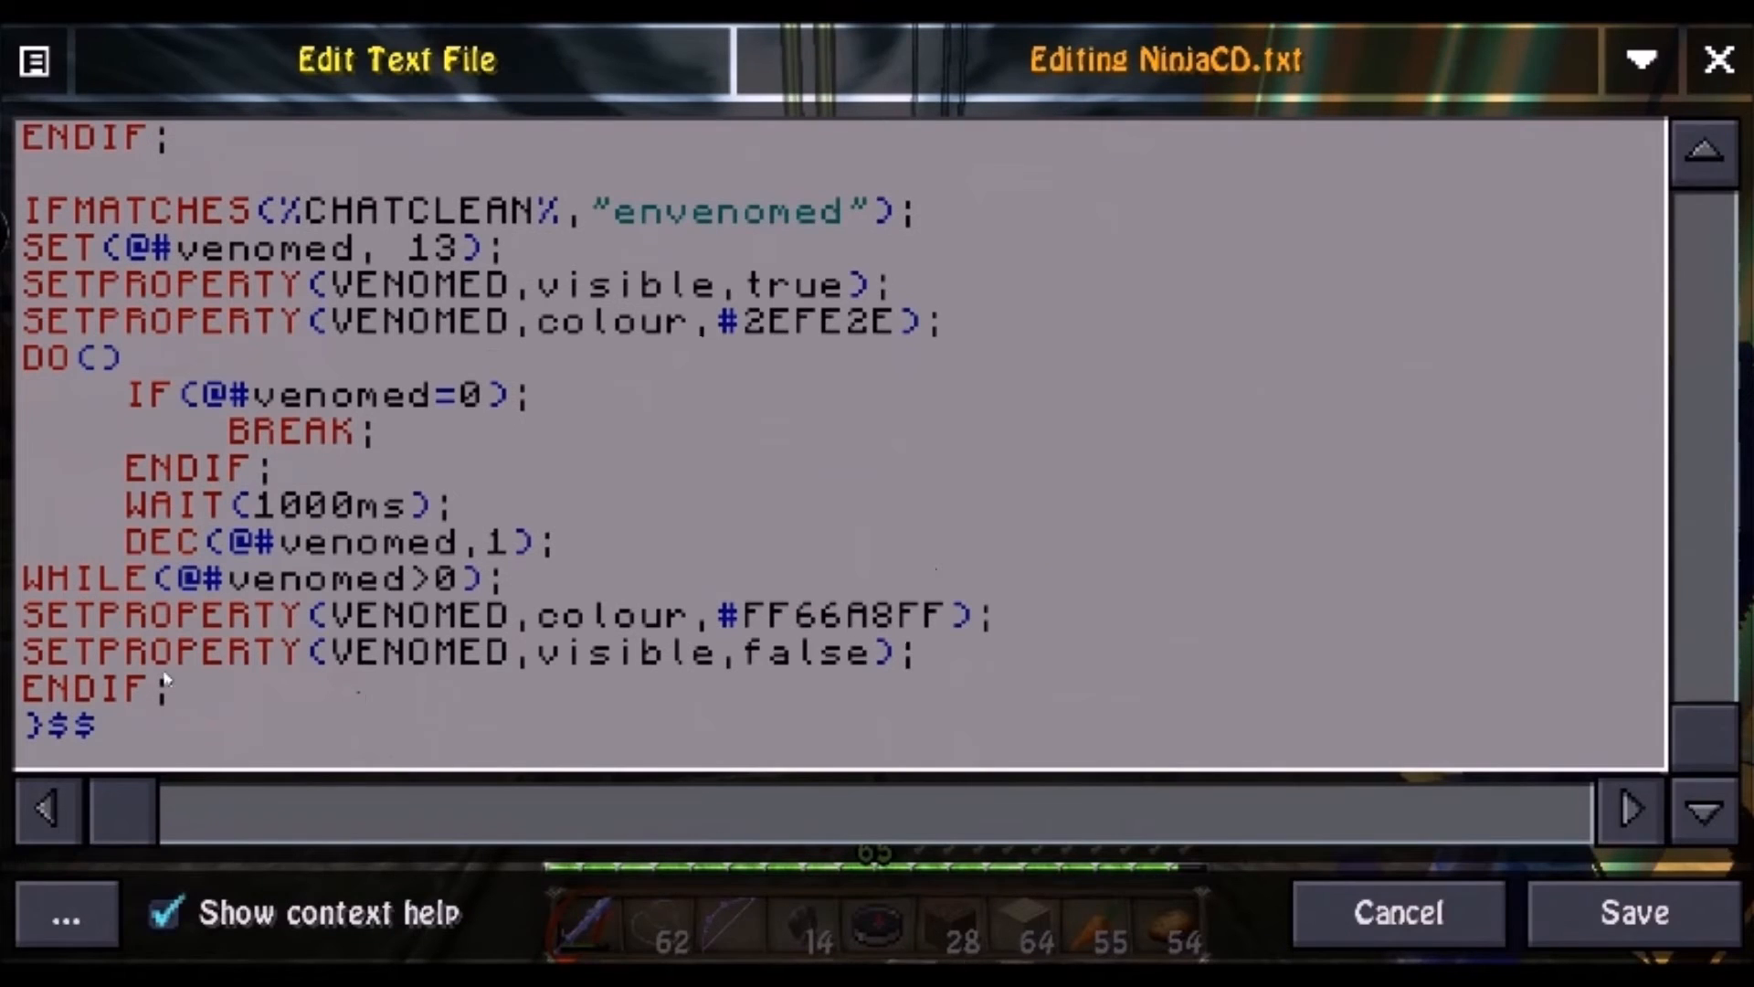
- Scroll to the end of NinjaCD.txt to append the copied Backflip block
{"action": "scroll", "scroll_direction": "down", "scroll_amount": 3}
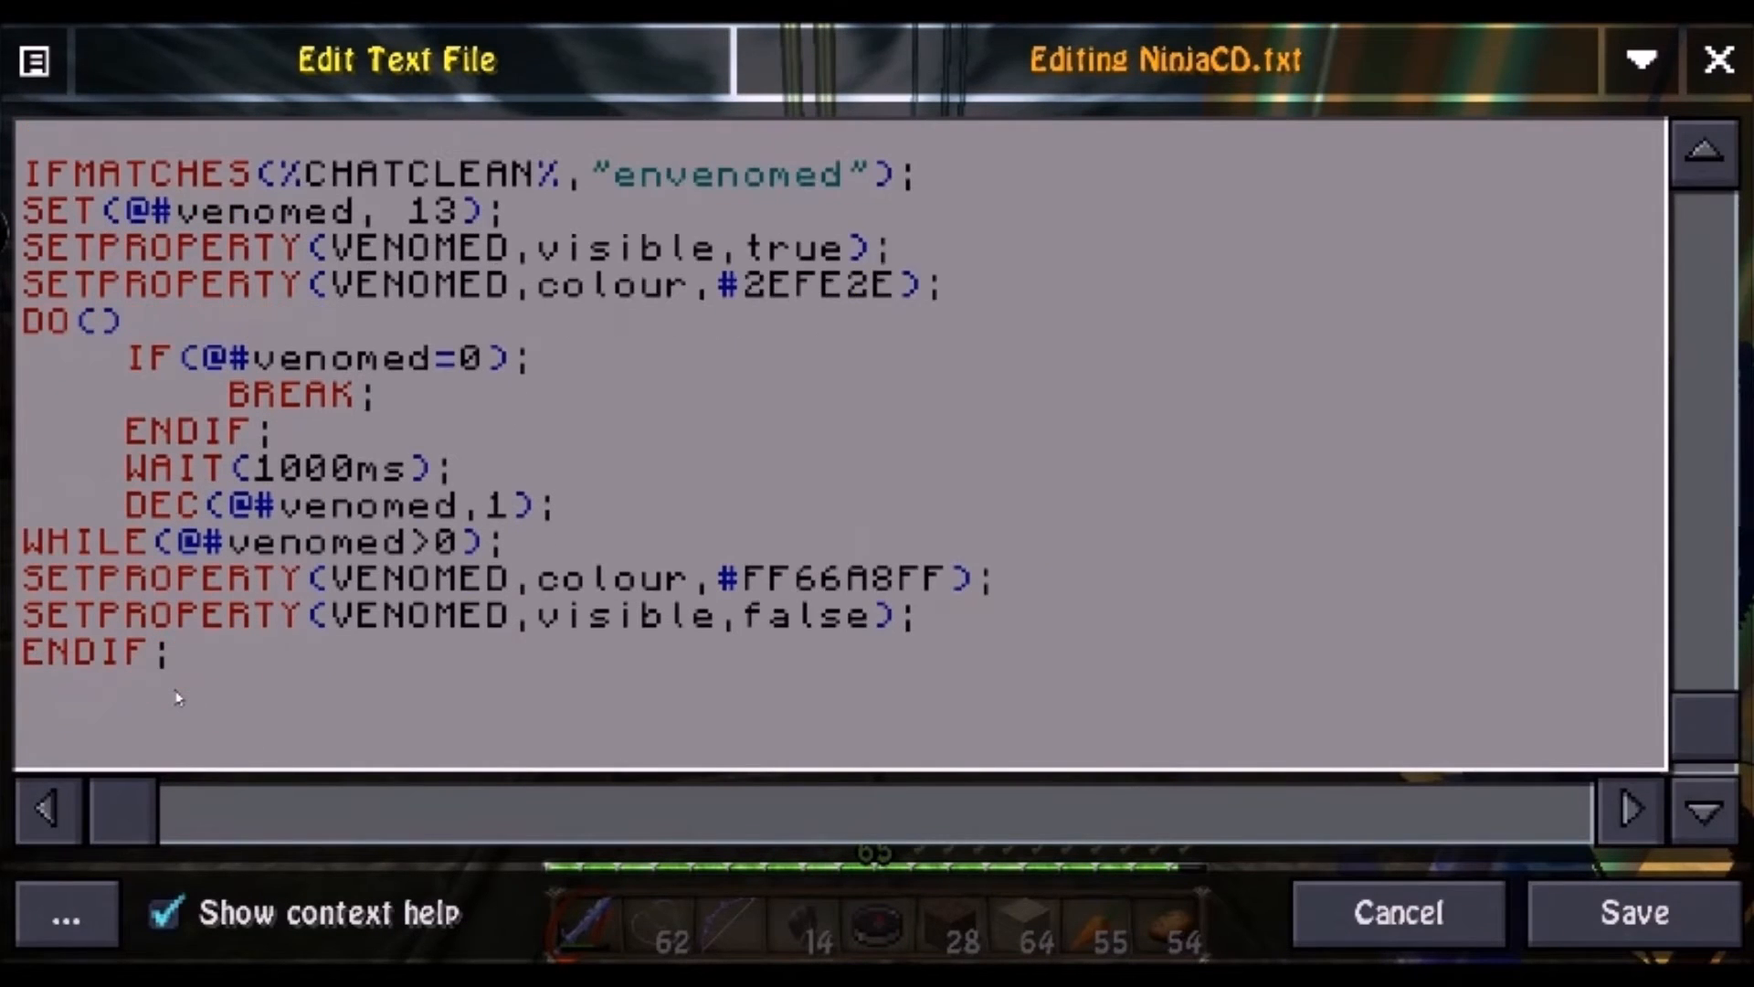
{"action": "scroll", "scroll_direction": "down", "scroll_amount": 3}
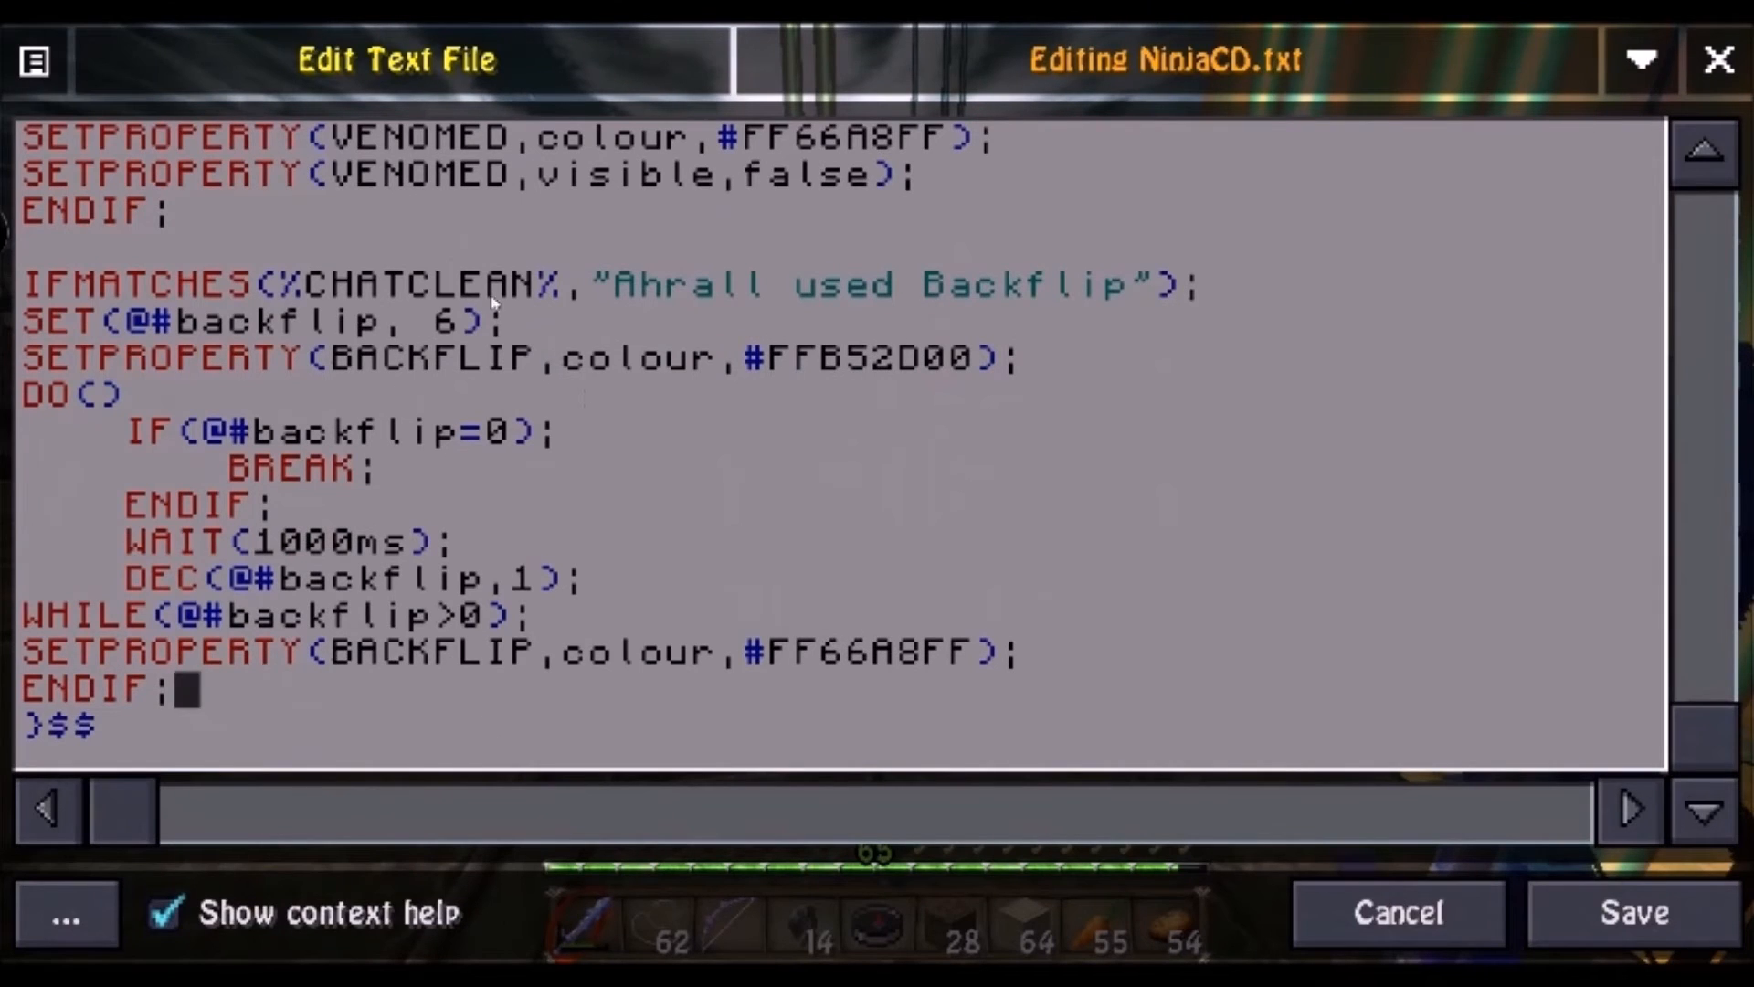
{"action": "mouse_move", "coordinate": [691, 290]}
{"action": "type", "text": "E"}
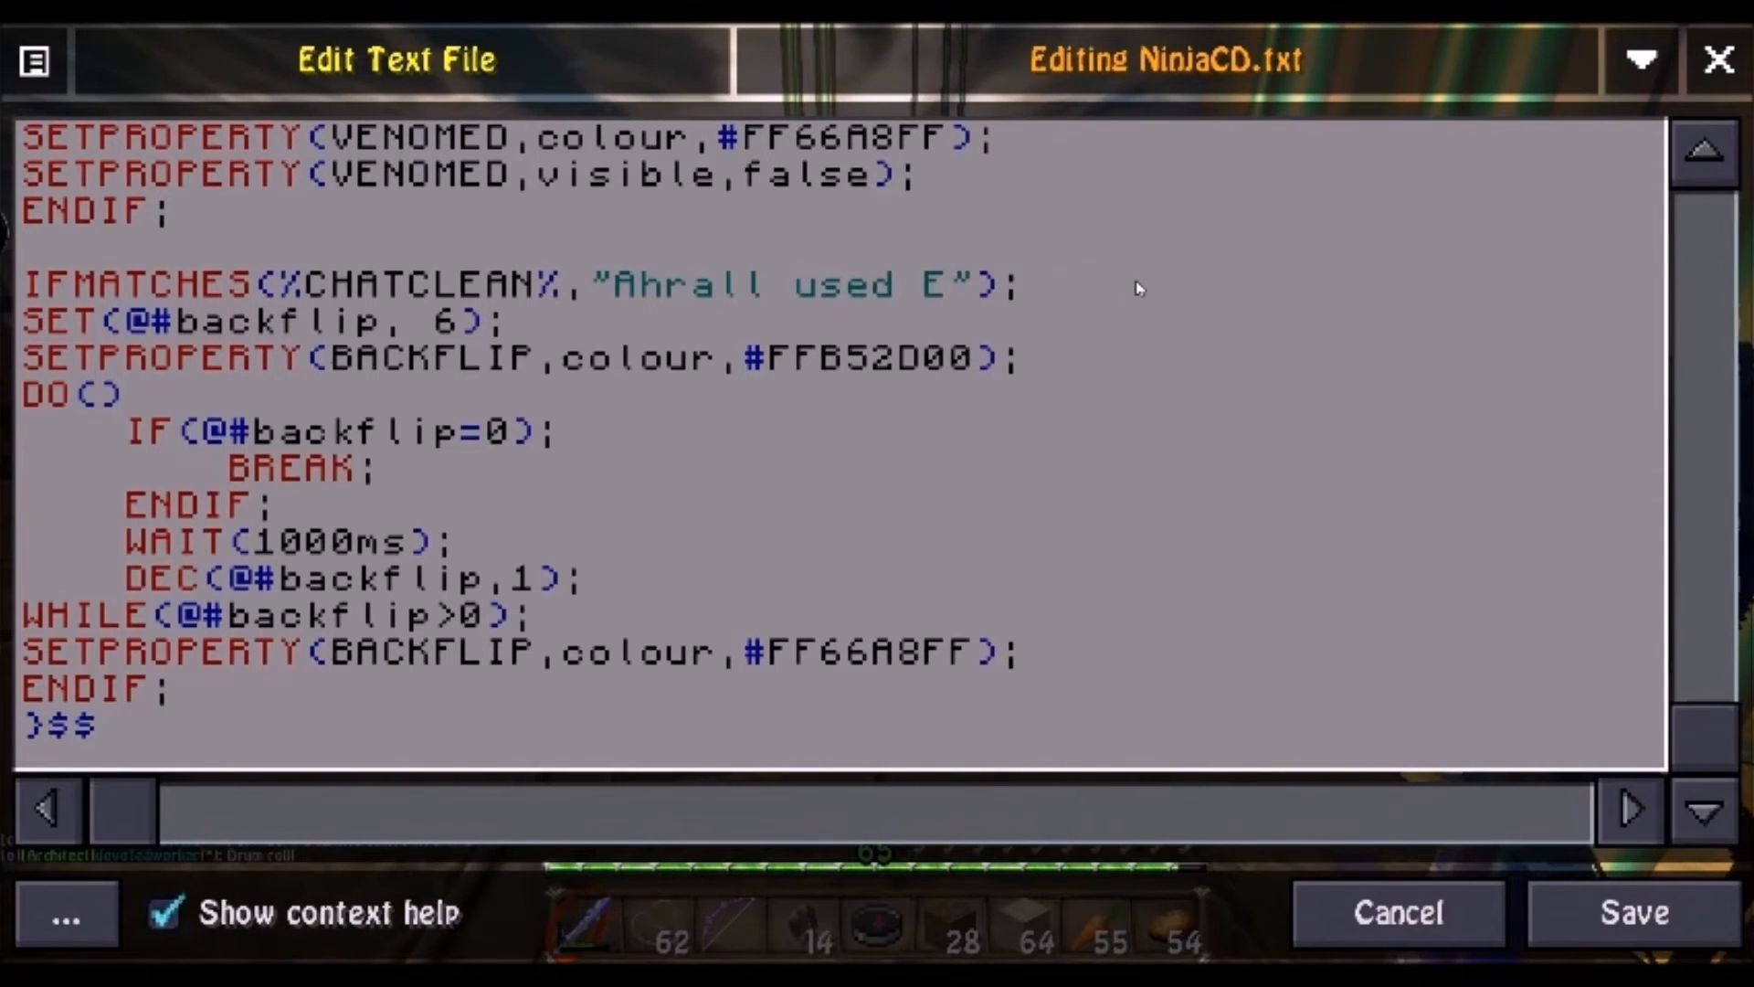
- Change the pasted block to match Energize and set @#energize to 60
{"action": "type", "text": "nergize"}
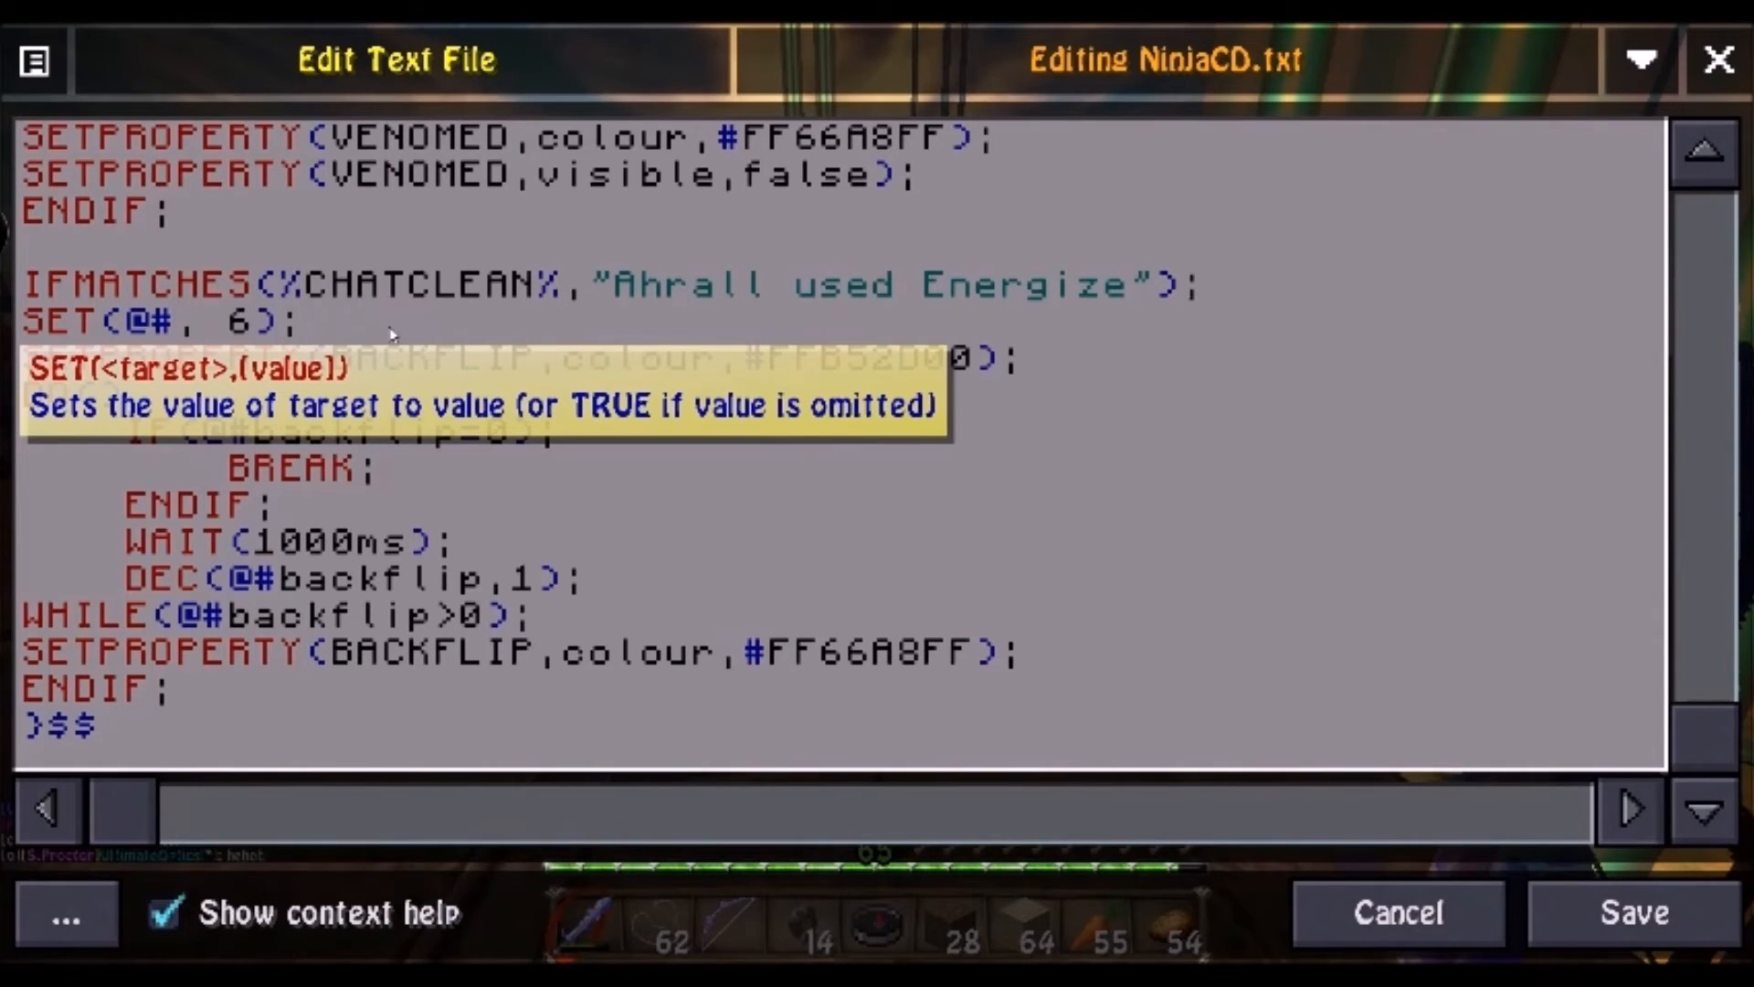
{"action": "type", "text": "ENERGIZ"}
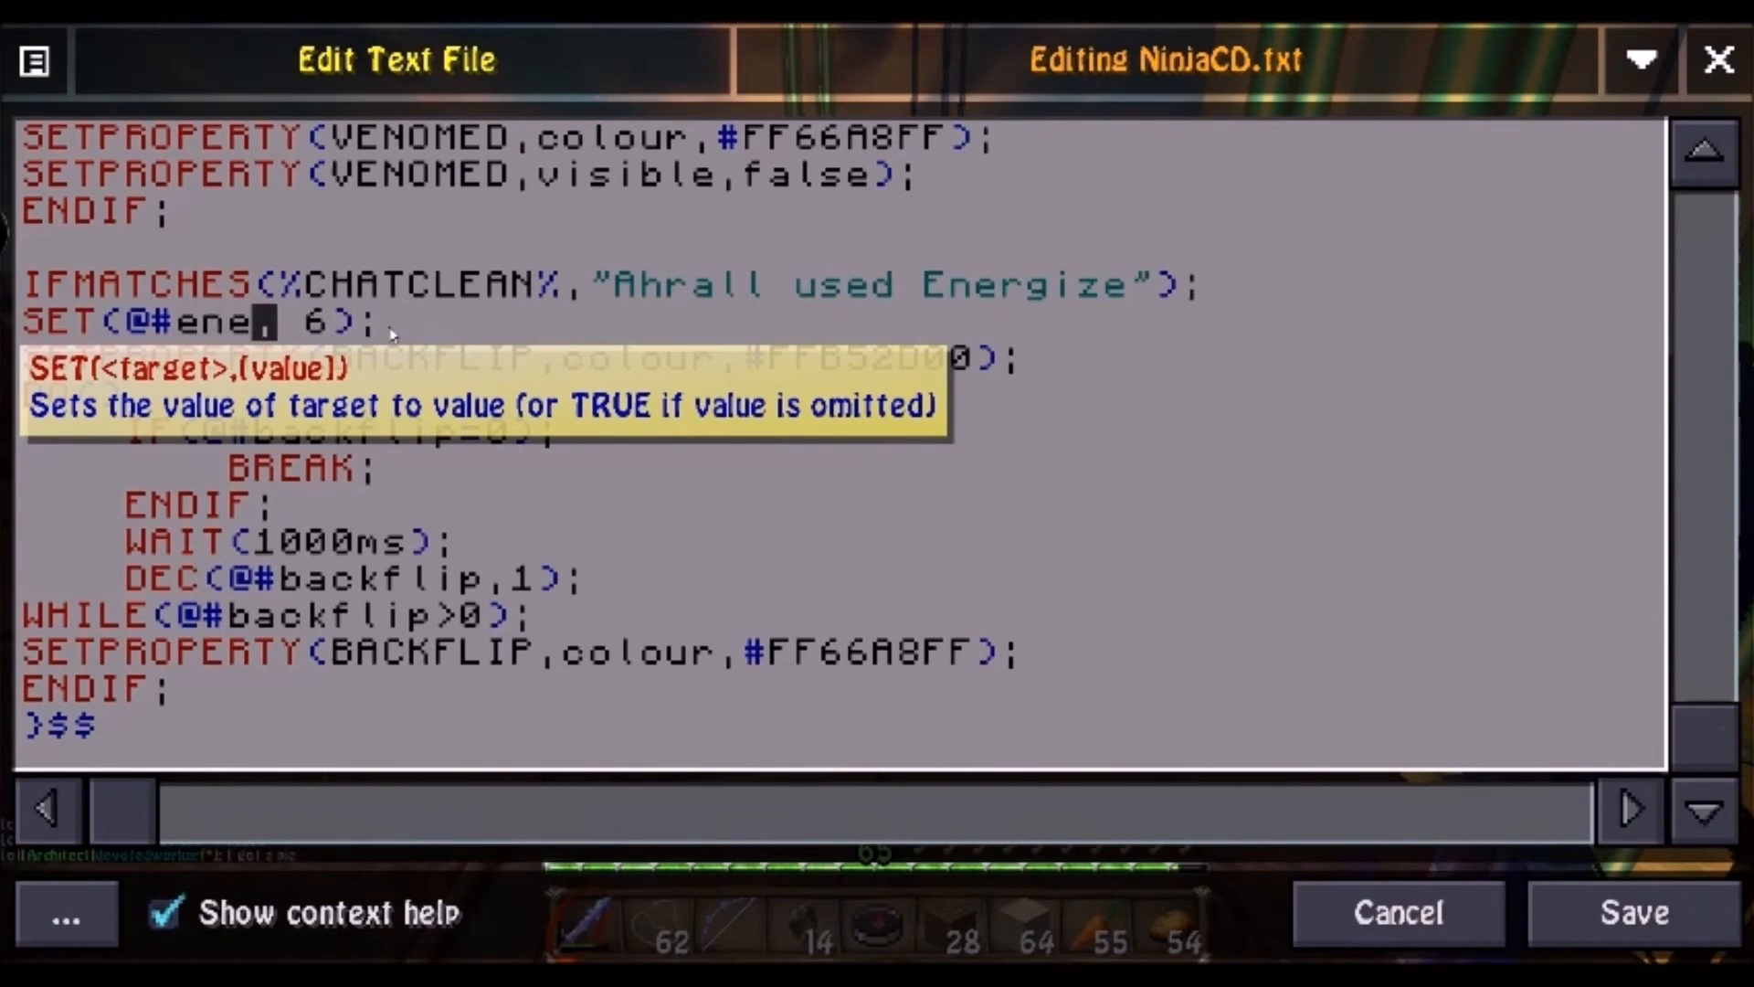
{"action": "type", "text": "rgize,"}
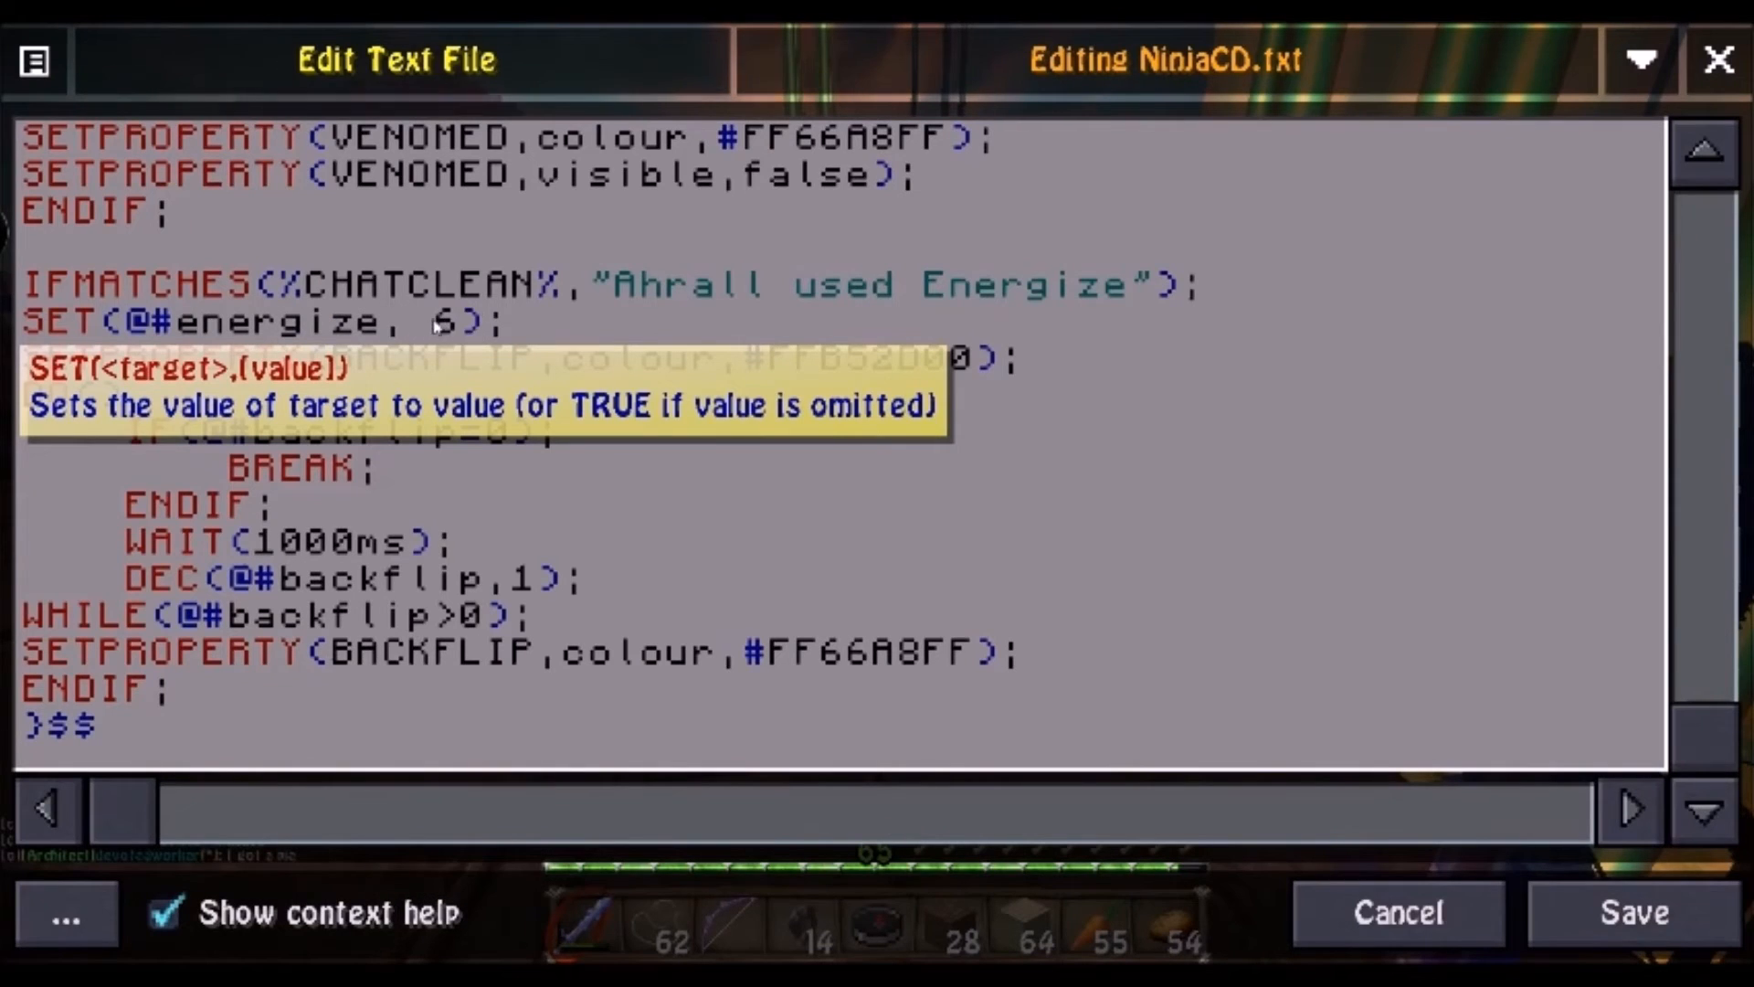
{"action": "type", "text": "0"}
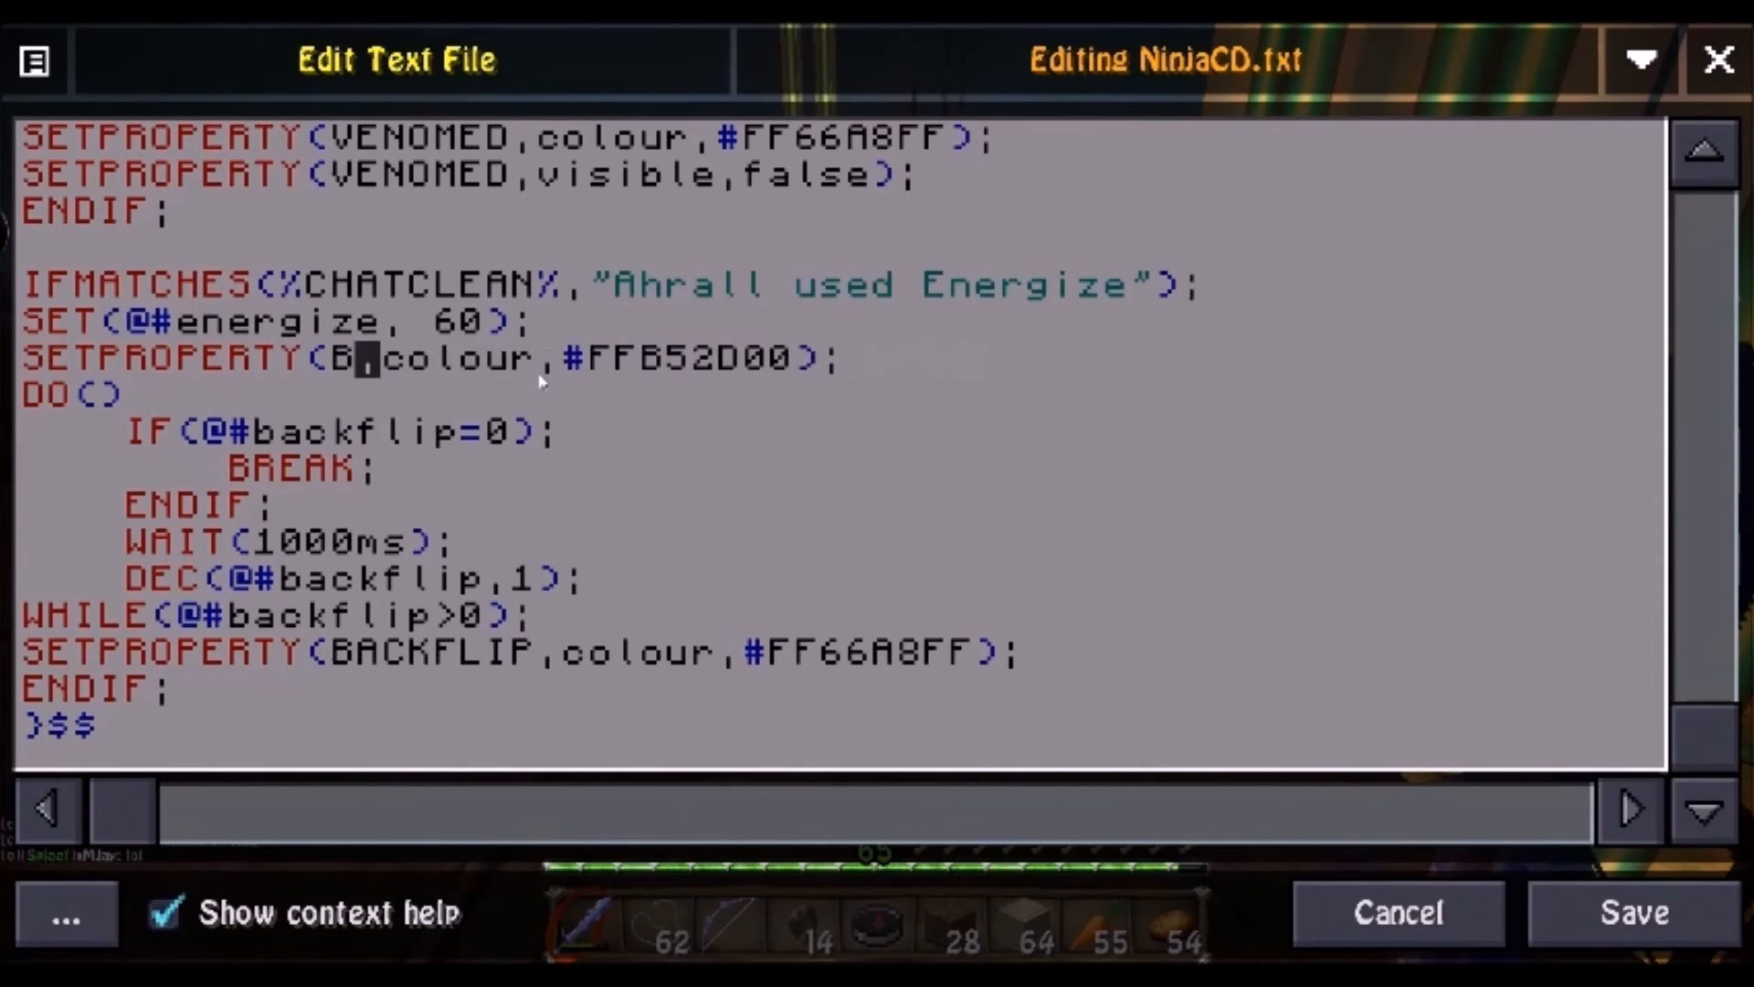
- Point the block's label and loop references to ENERGIZE and energize
{"action": "type", "text": "eENRG"}
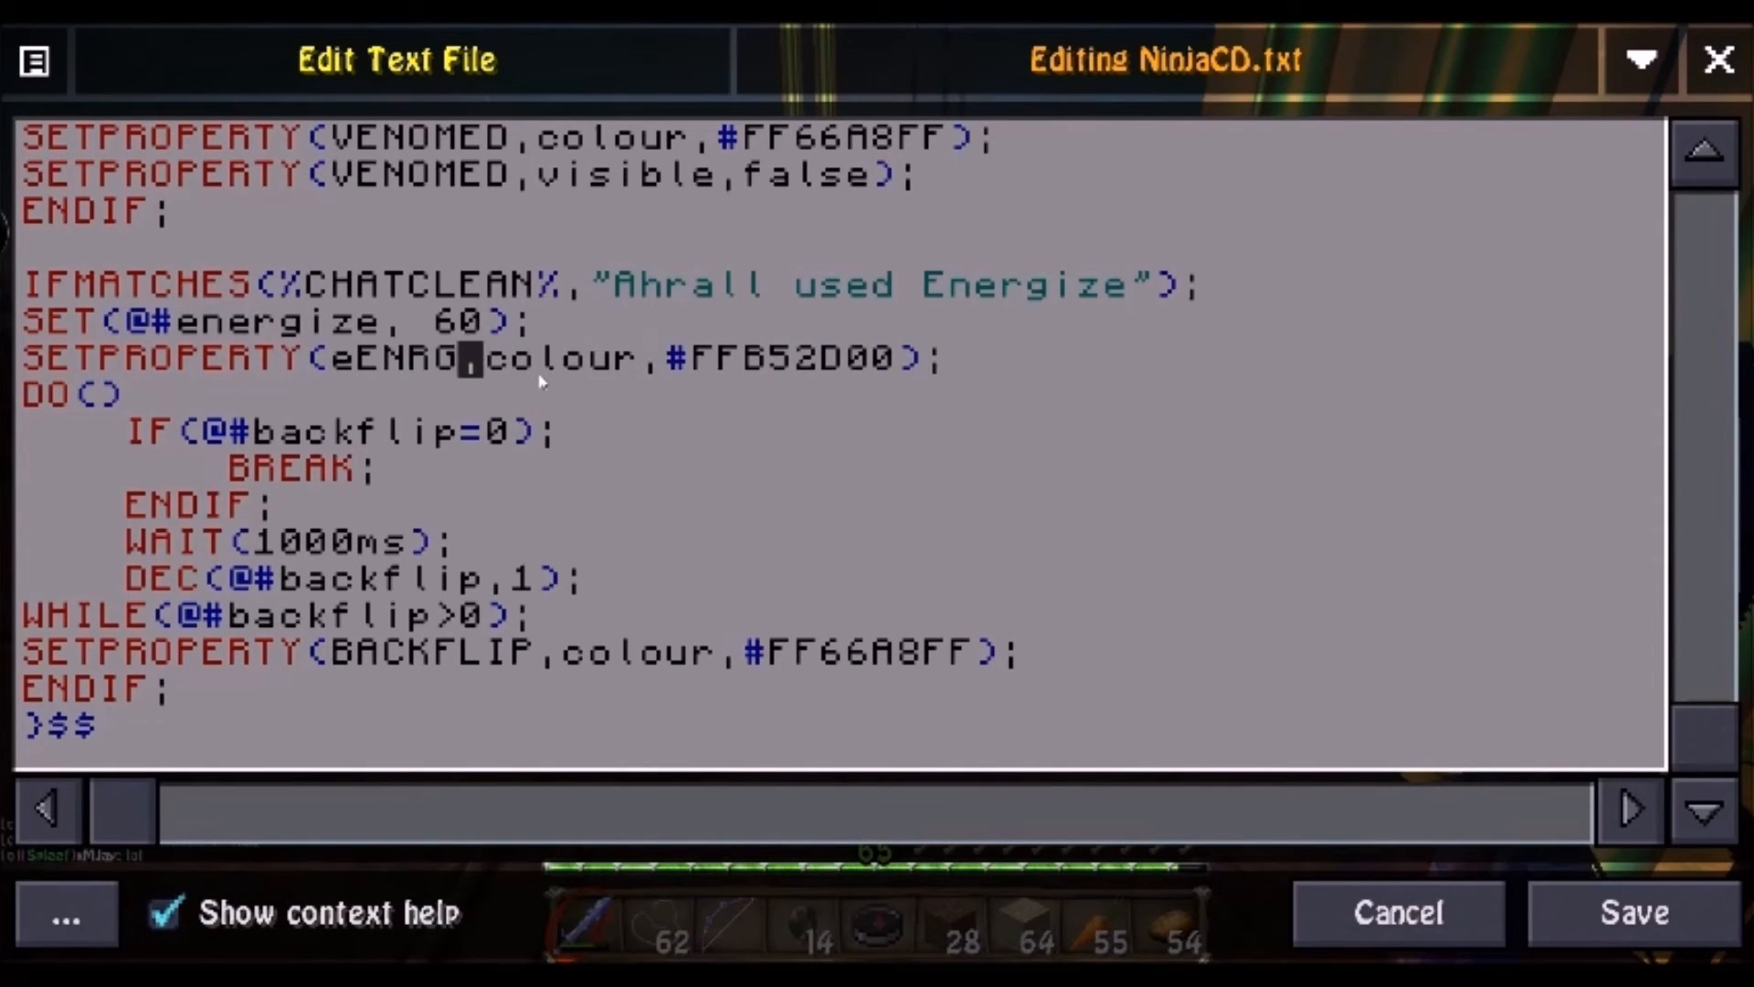
{"action": "key", "text": "Backspace"}
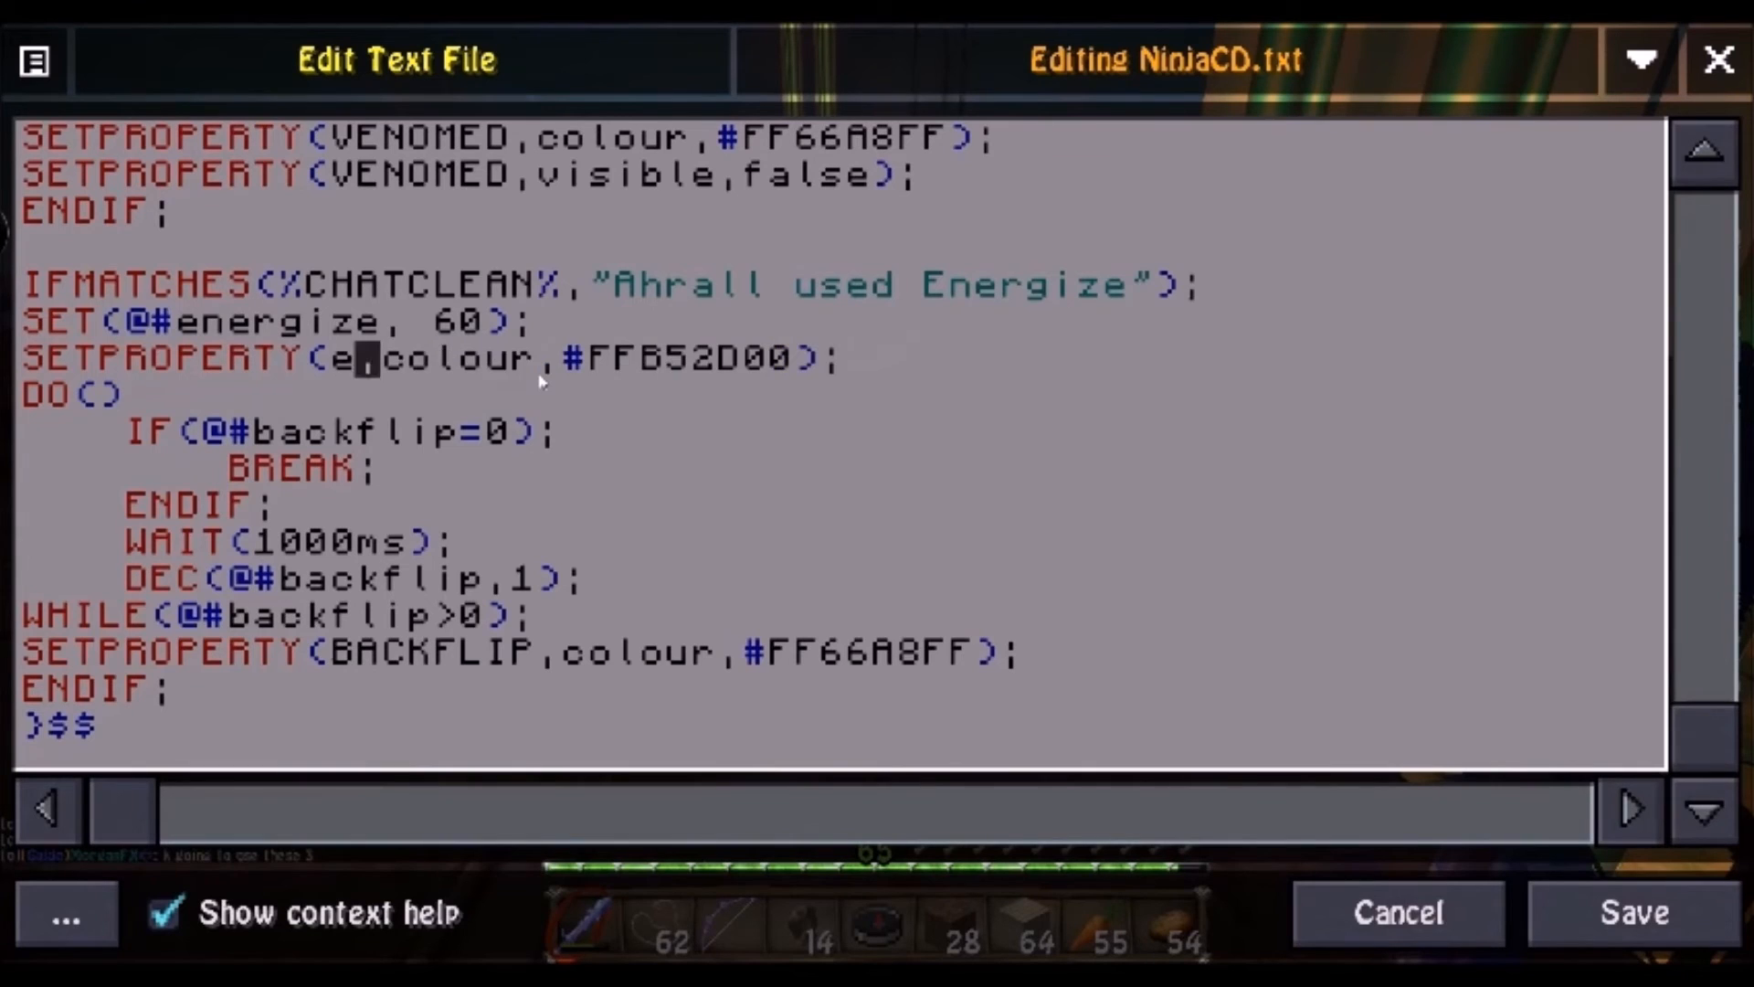
{"action": "type", "text": "NERGIZ"}
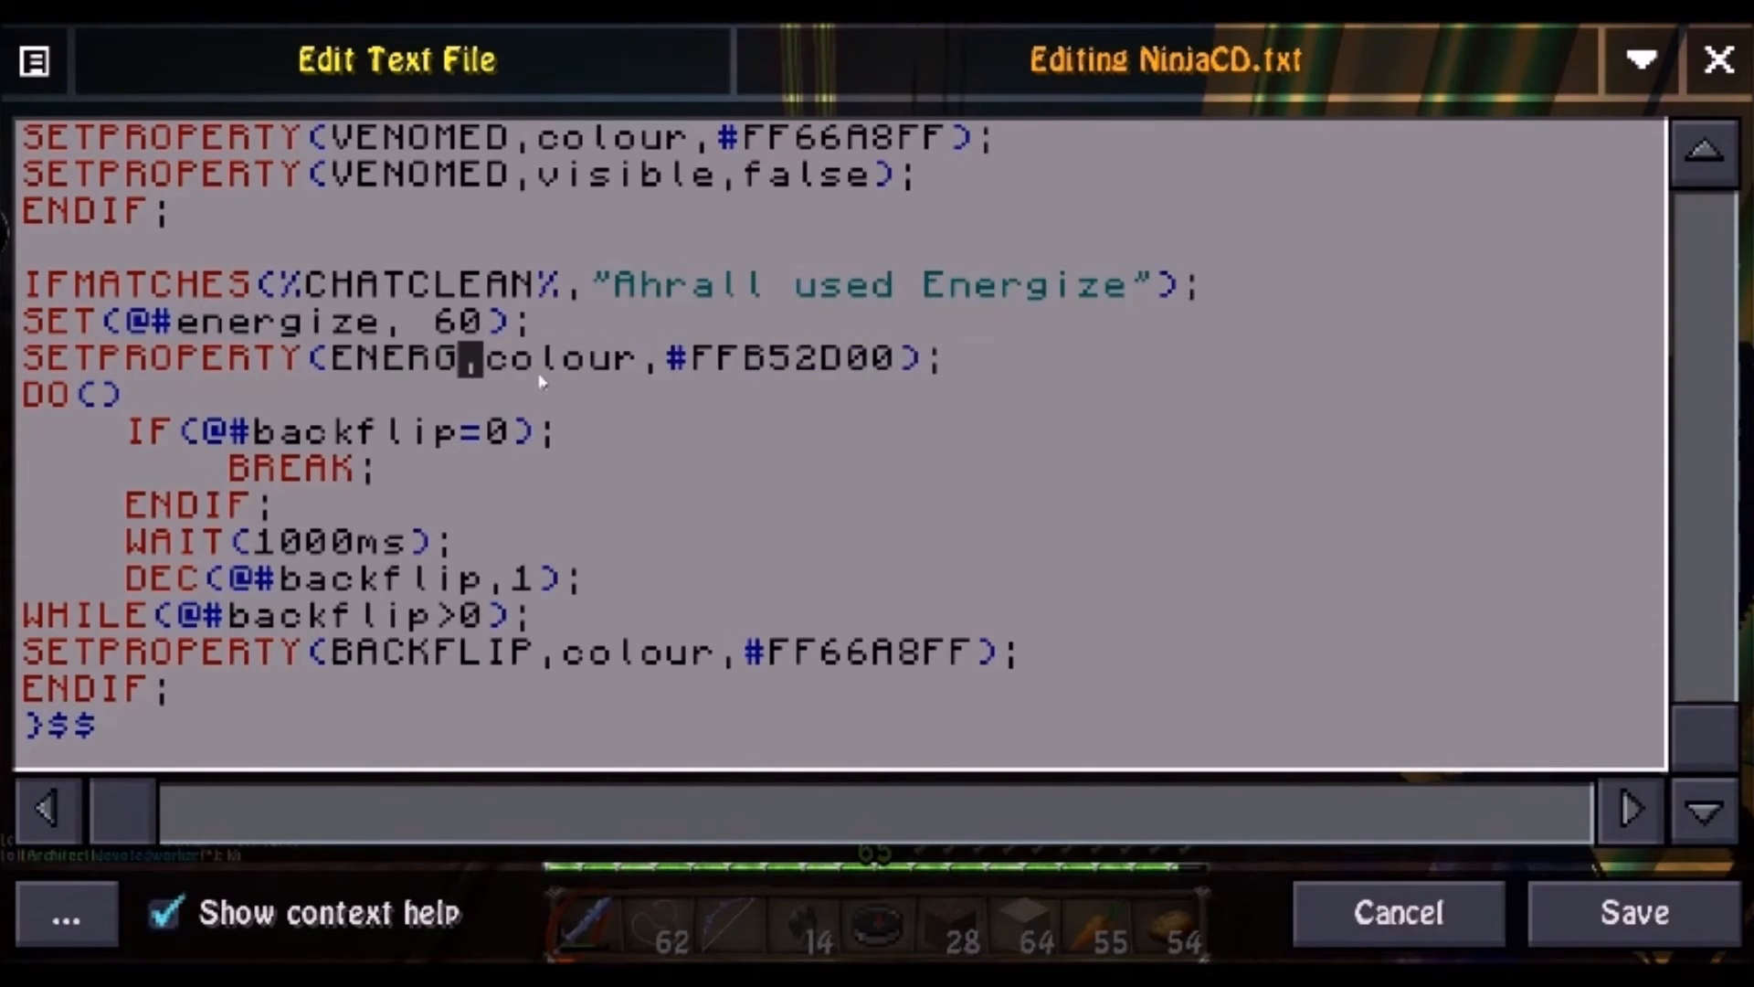
{"action": "type", "text": "IZE"}
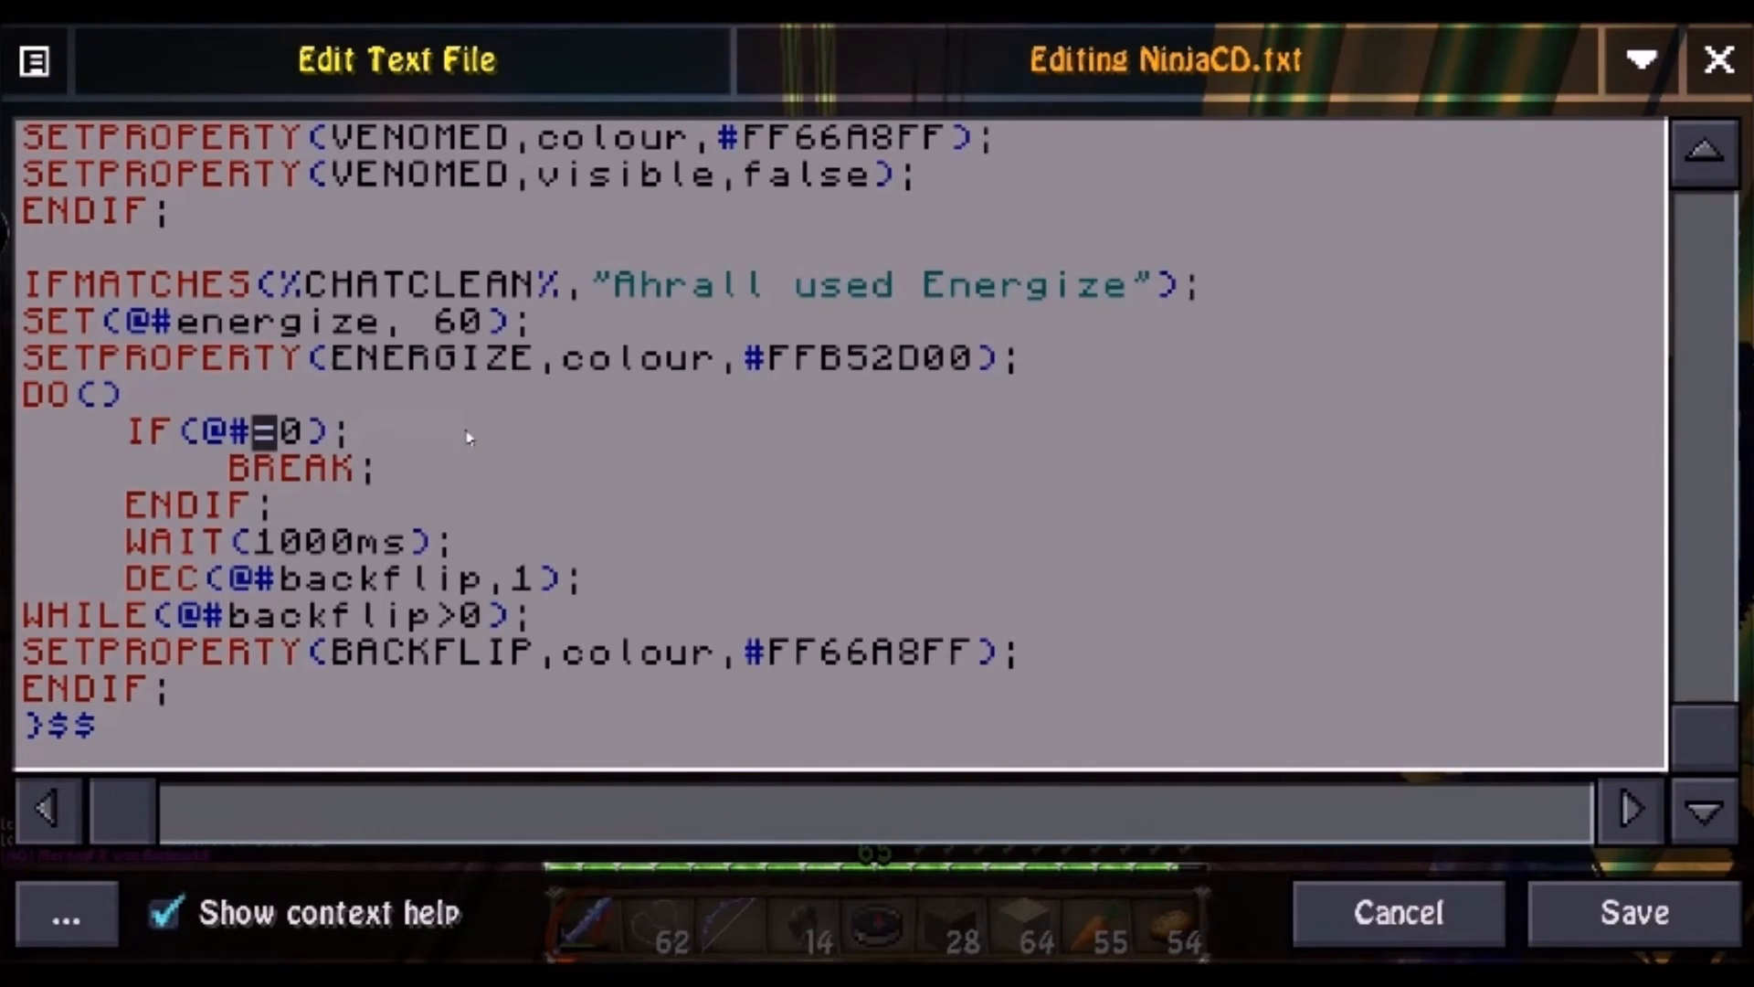
{"action": "type", "text": "energize"}
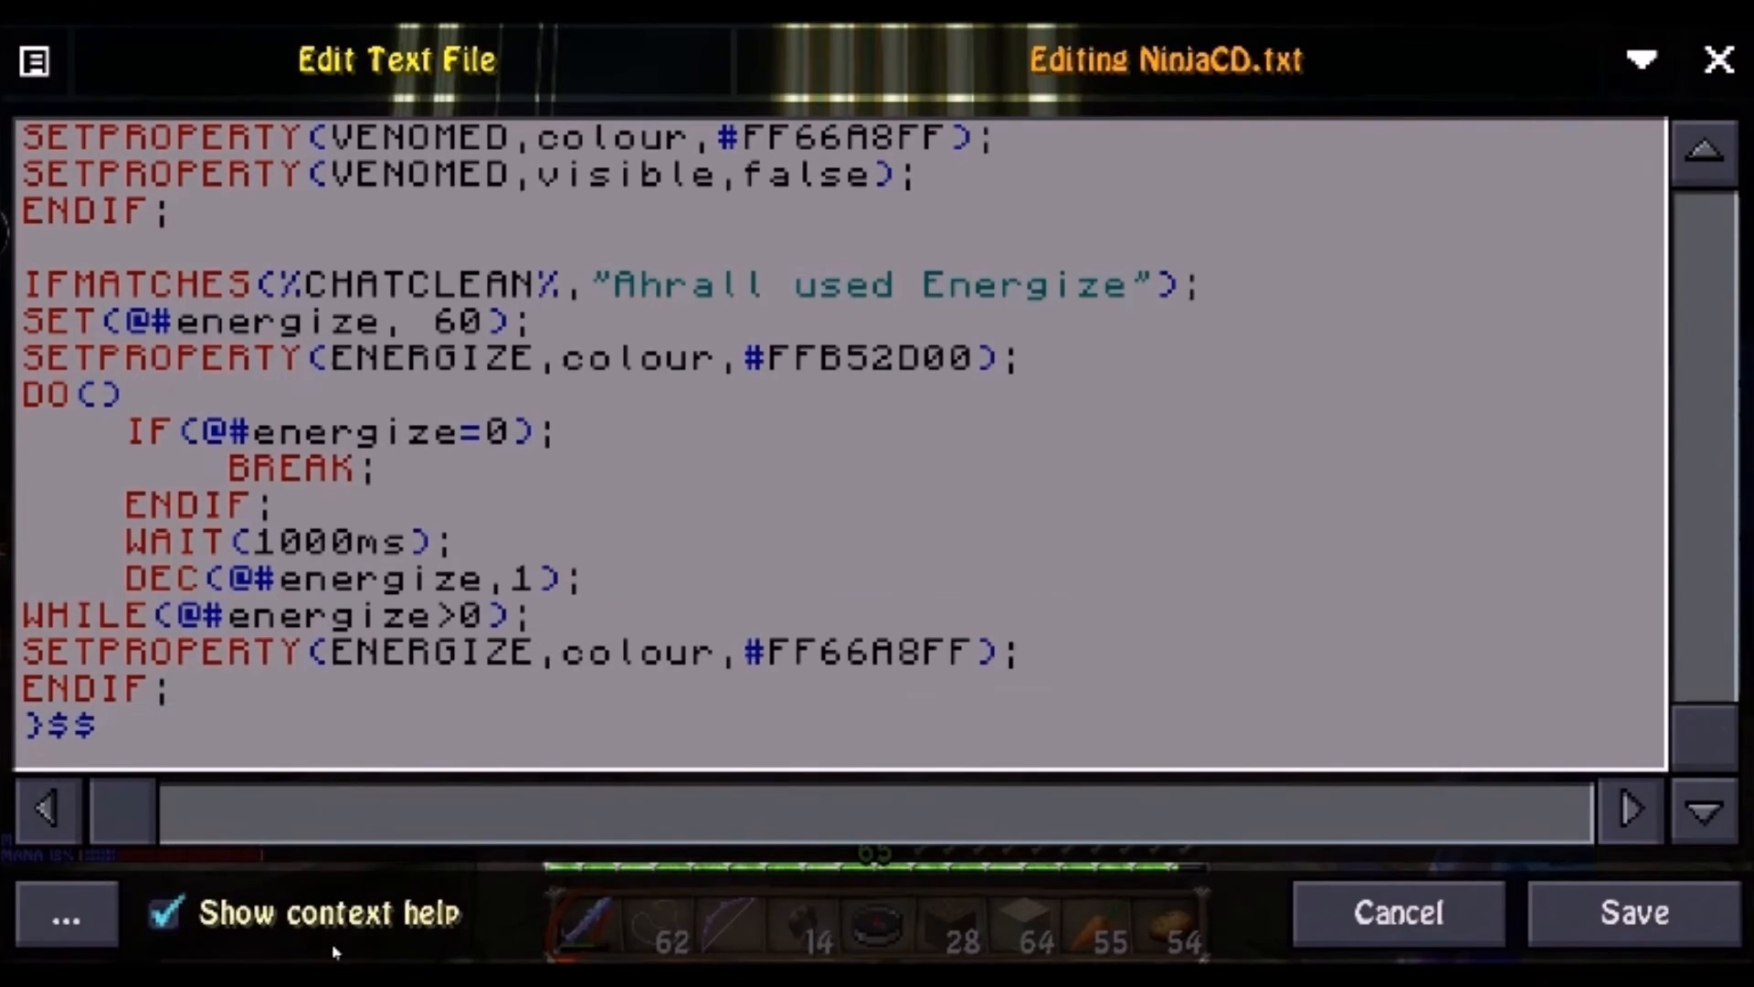
{"action": "mouse_move", "coordinate": [520, 842]}
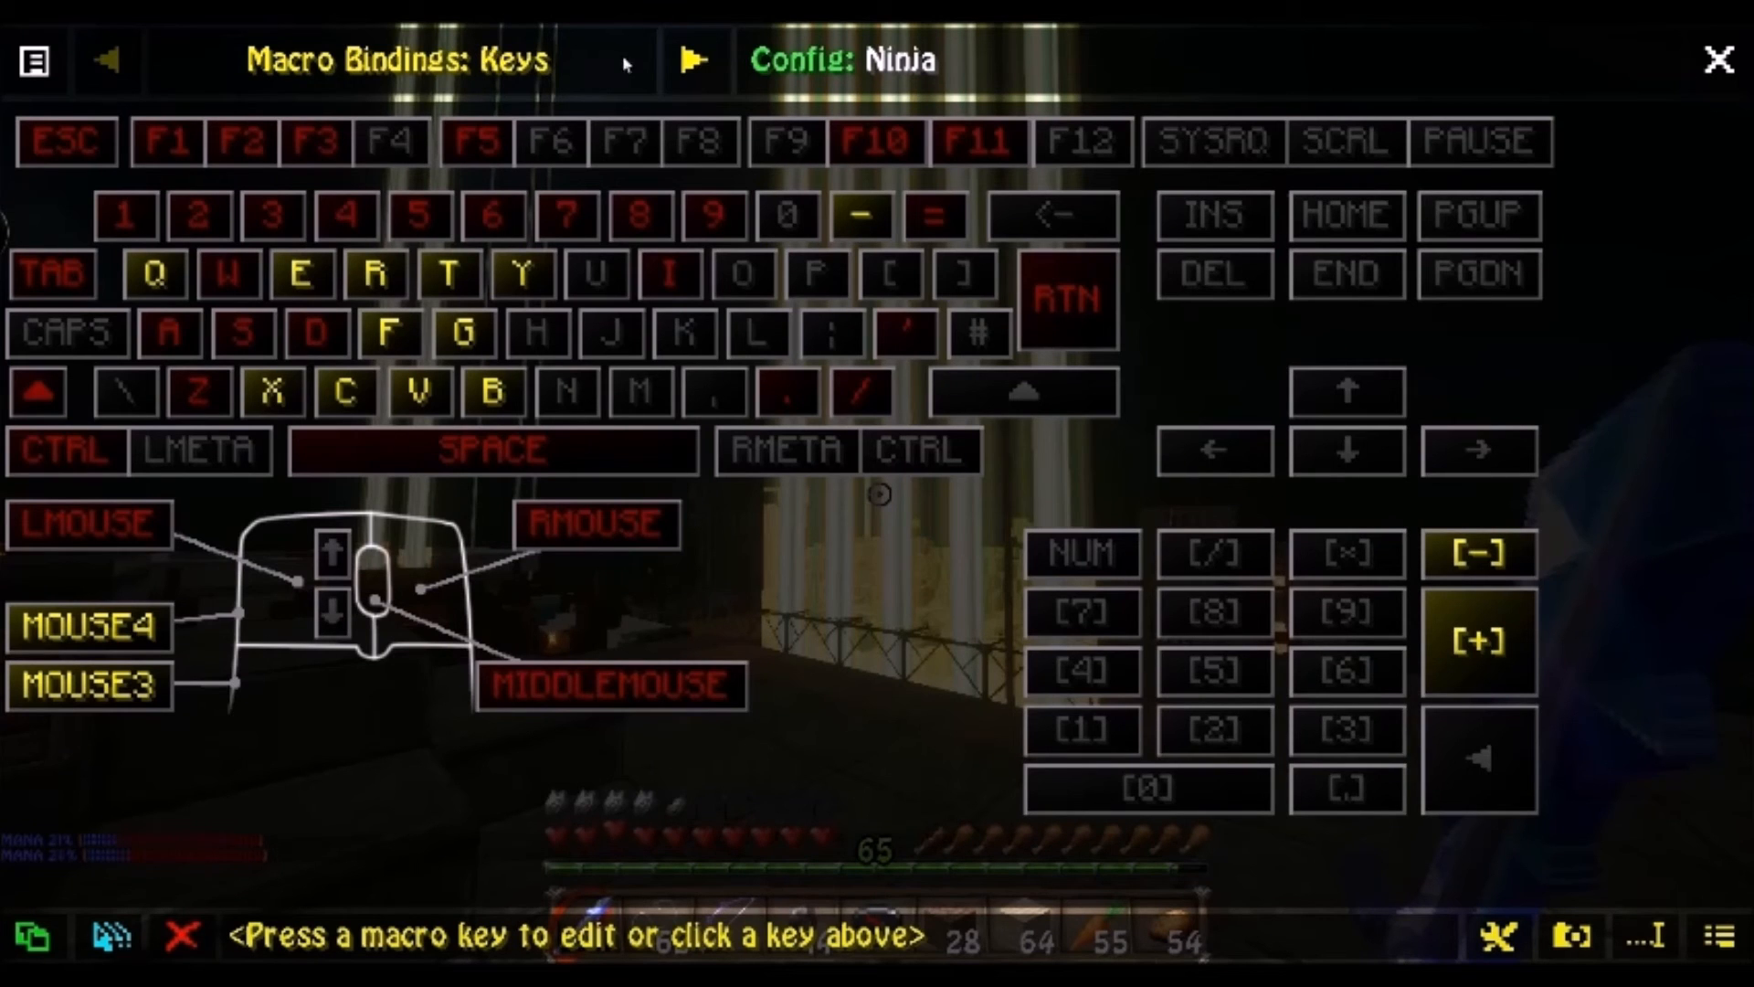
- Open the onChat event binding containing $$<NinjaCD.txt> for editing
{"action": "left_click", "coordinate": [693, 58]}
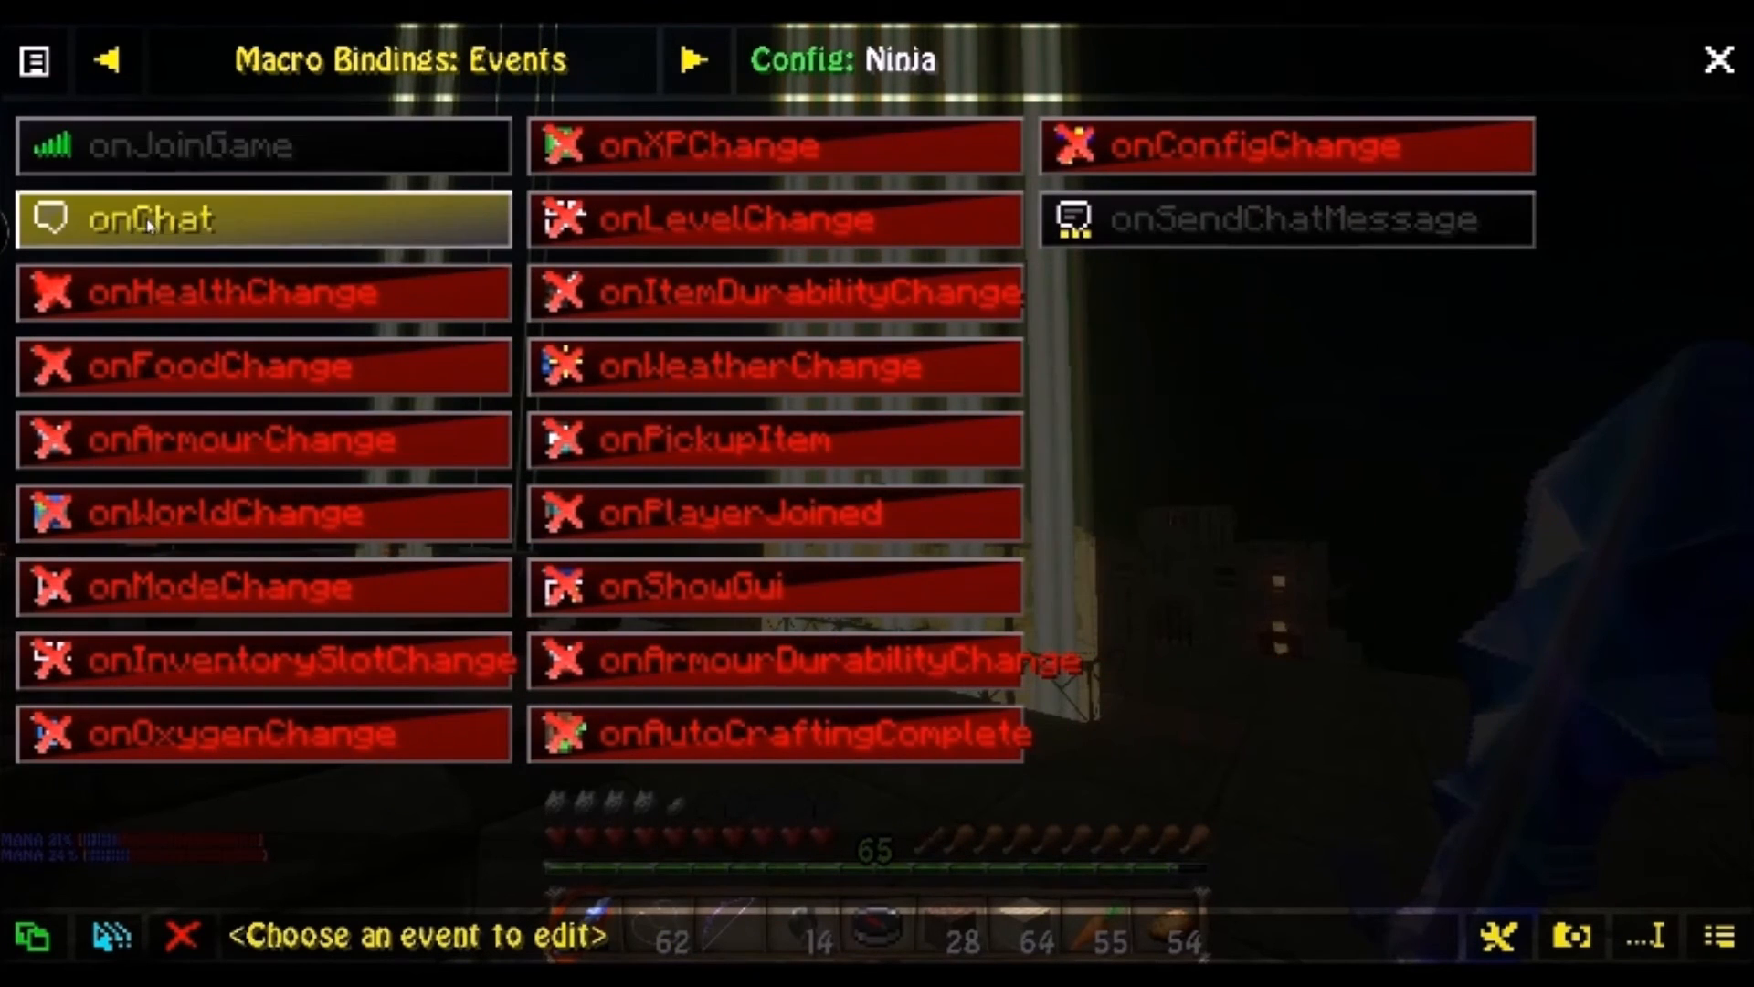
{"action": "left_click", "coordinate": [155, 220]}
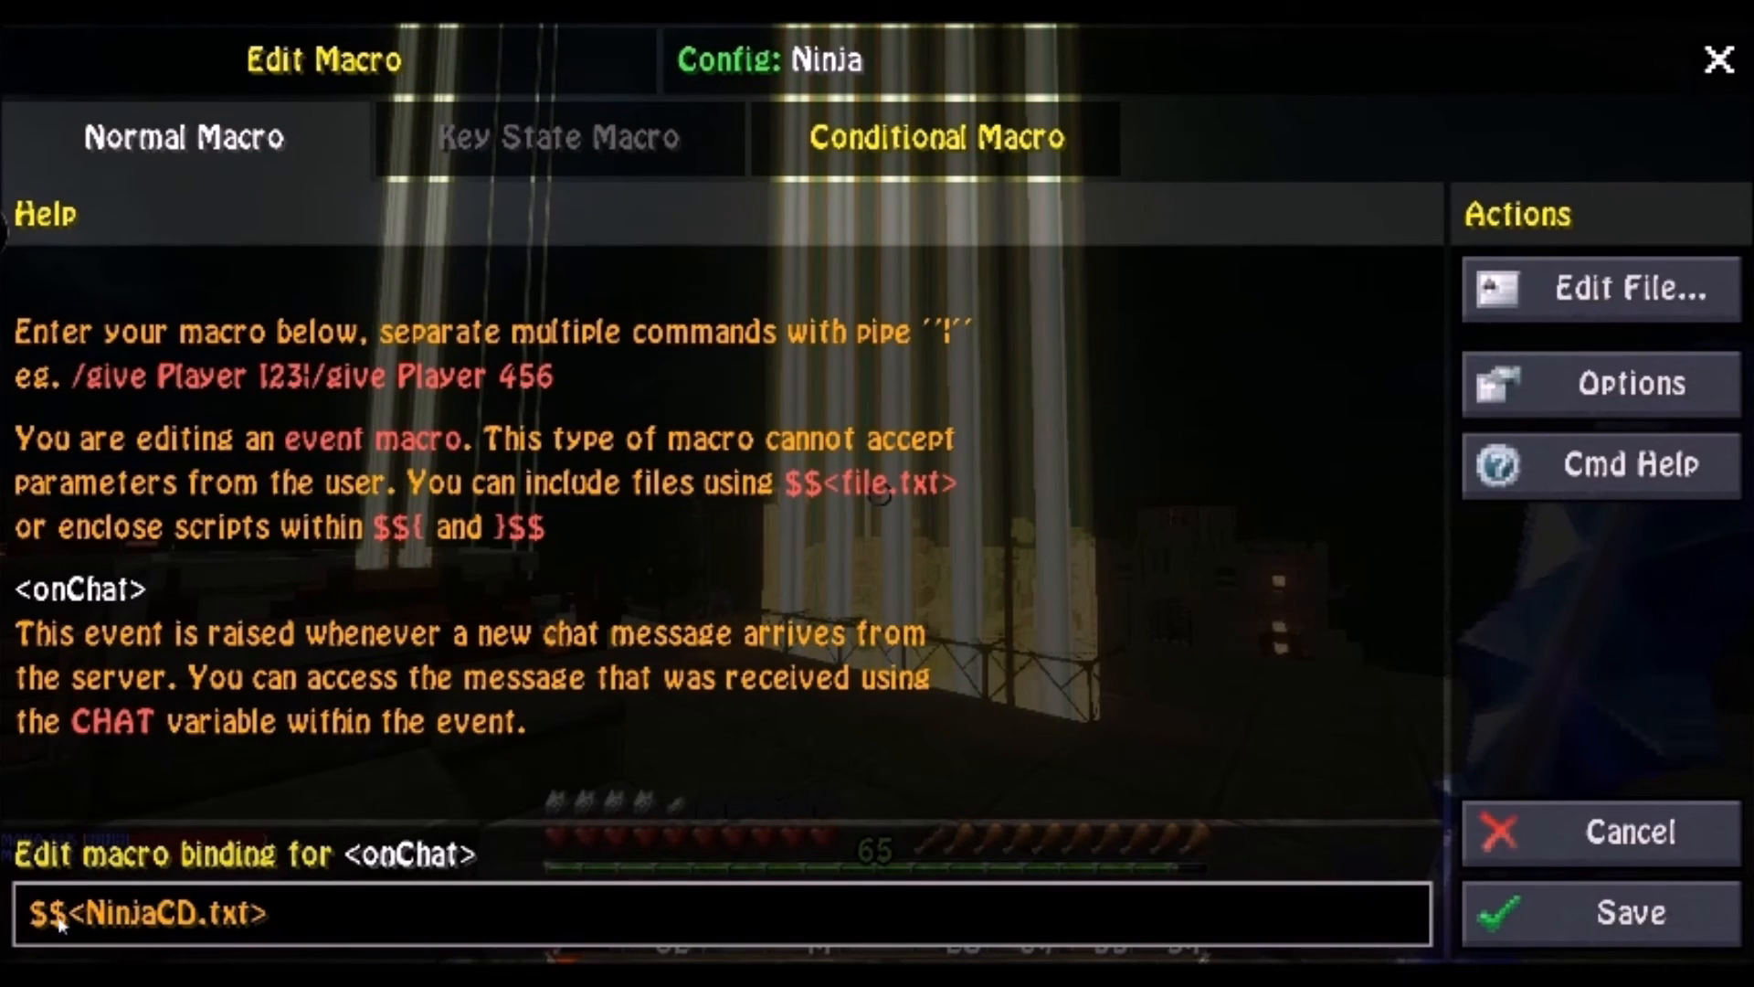
{"action": "left_click", "coordinate": [274, 937]}
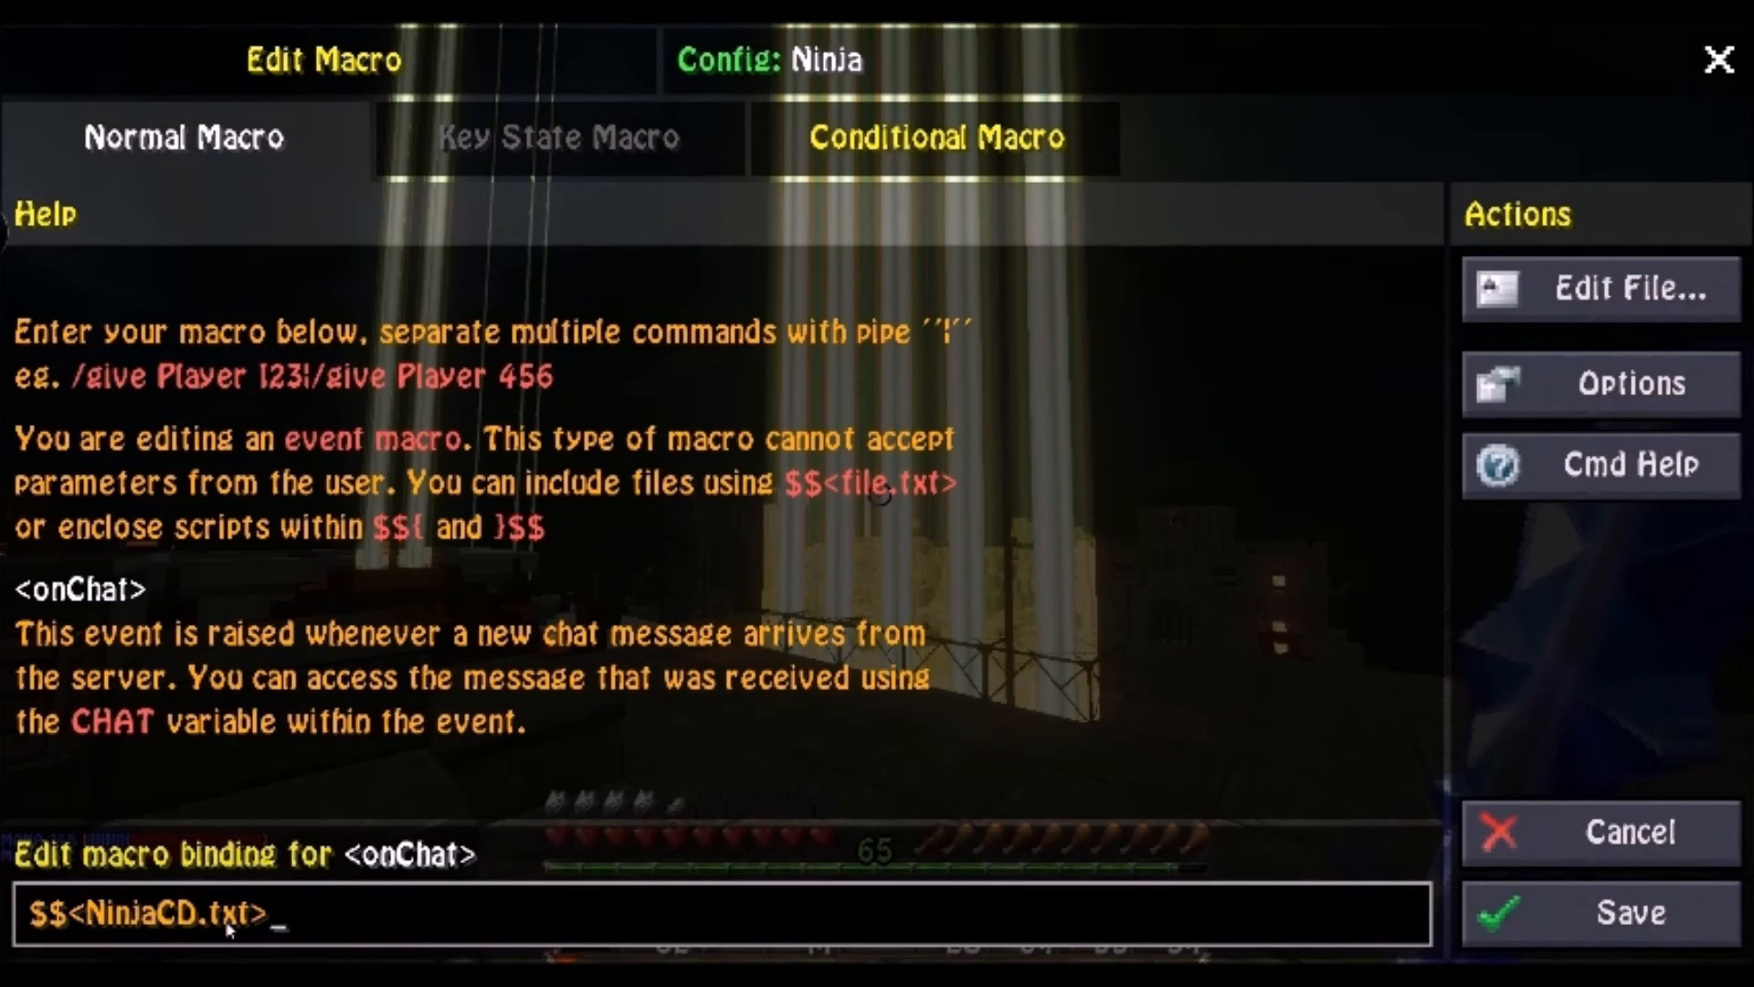